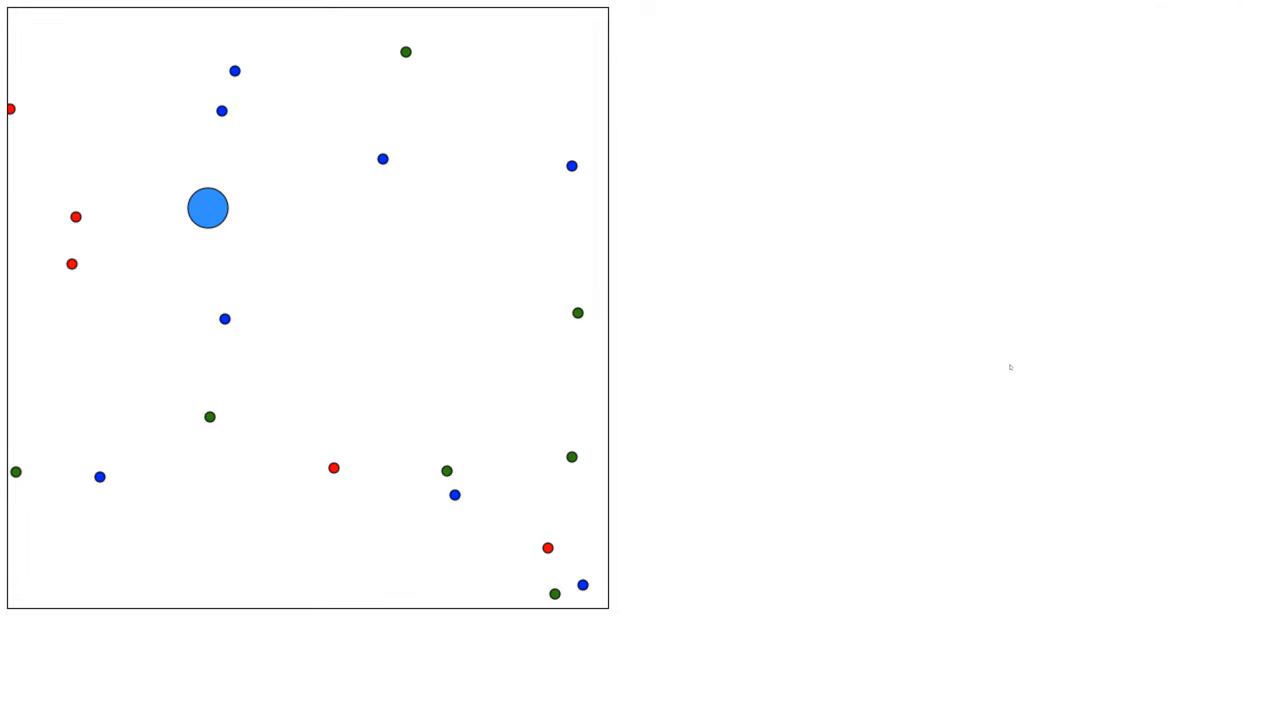
mouse_move(644, 416)
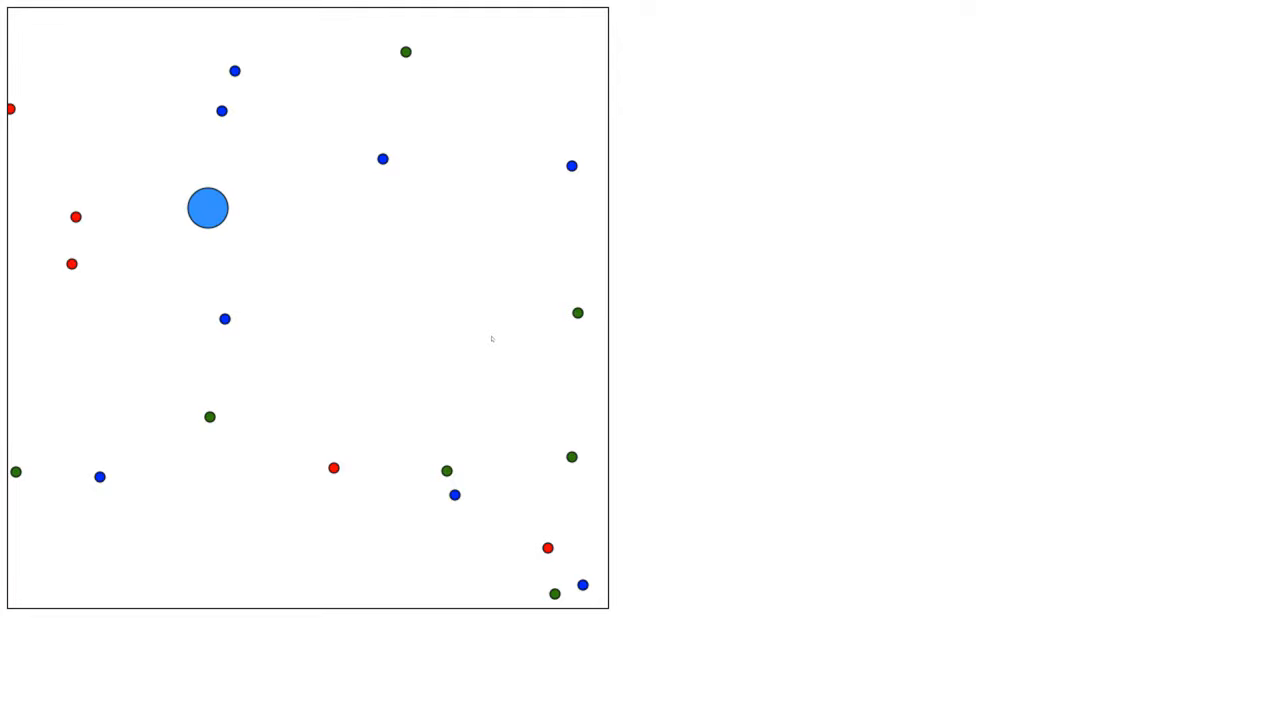
mouse_move(300, 188)
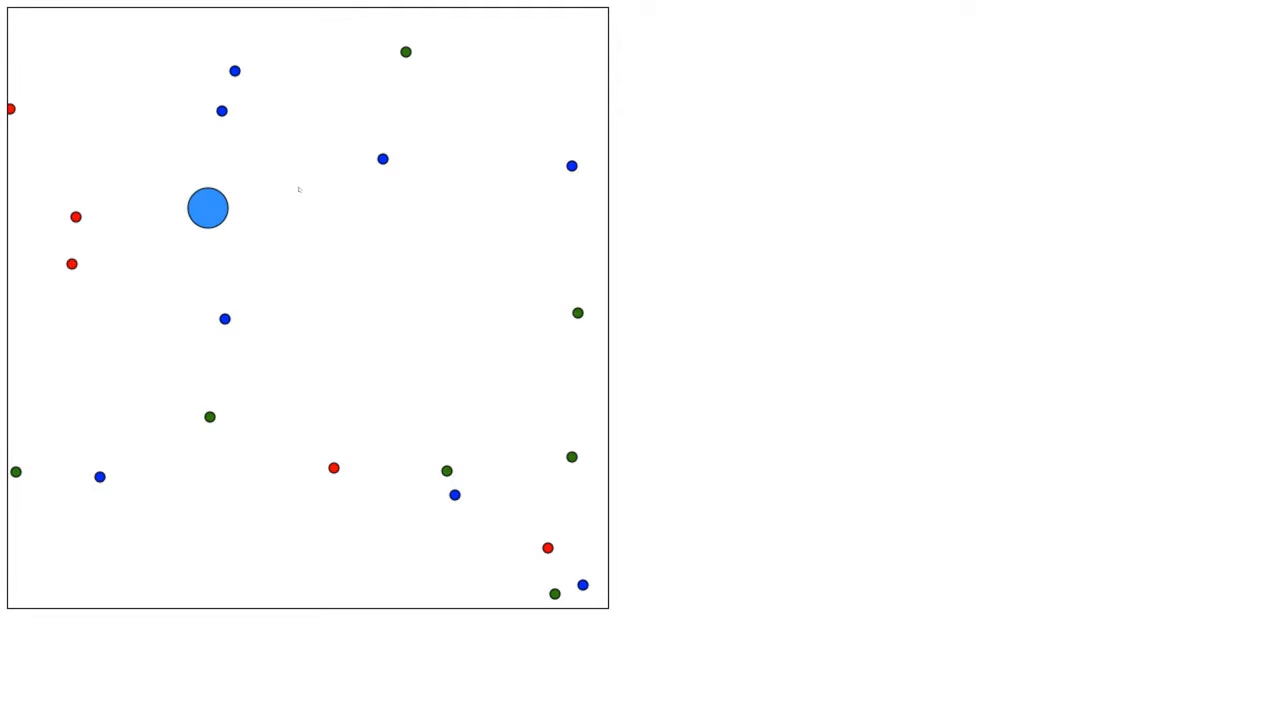
mouse_move(460, 114)
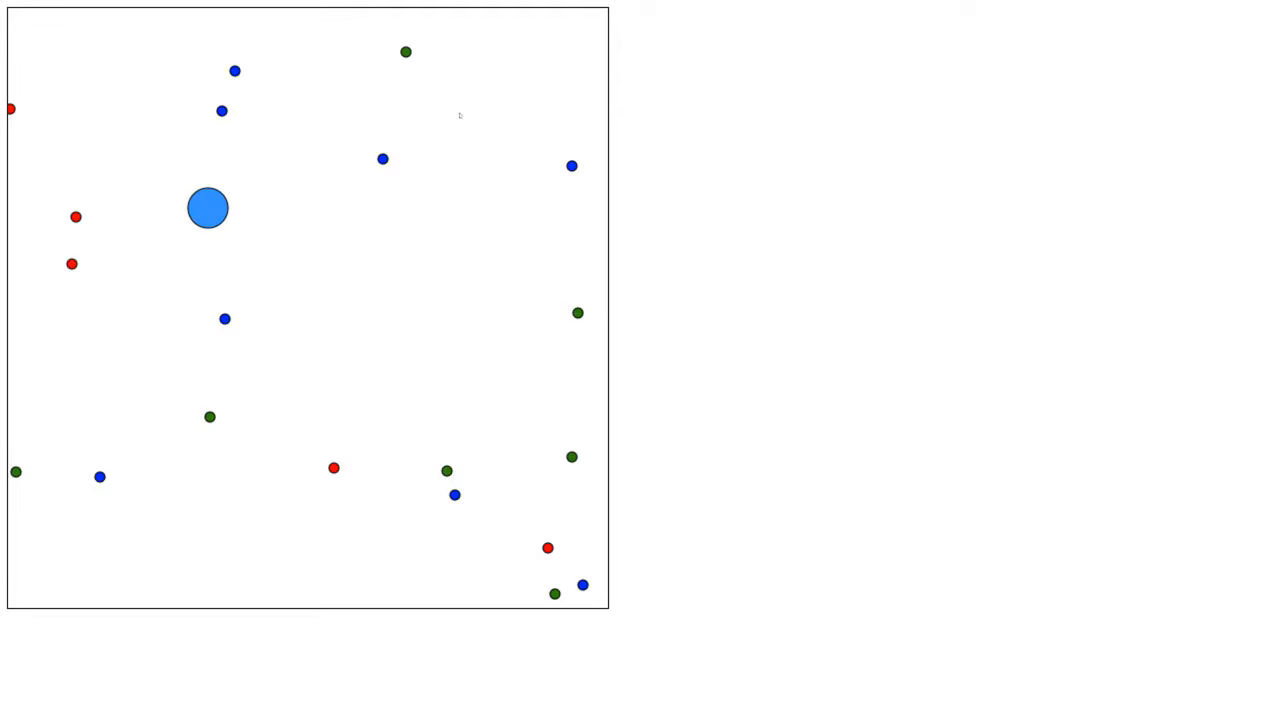
mouse_move(396, 166)
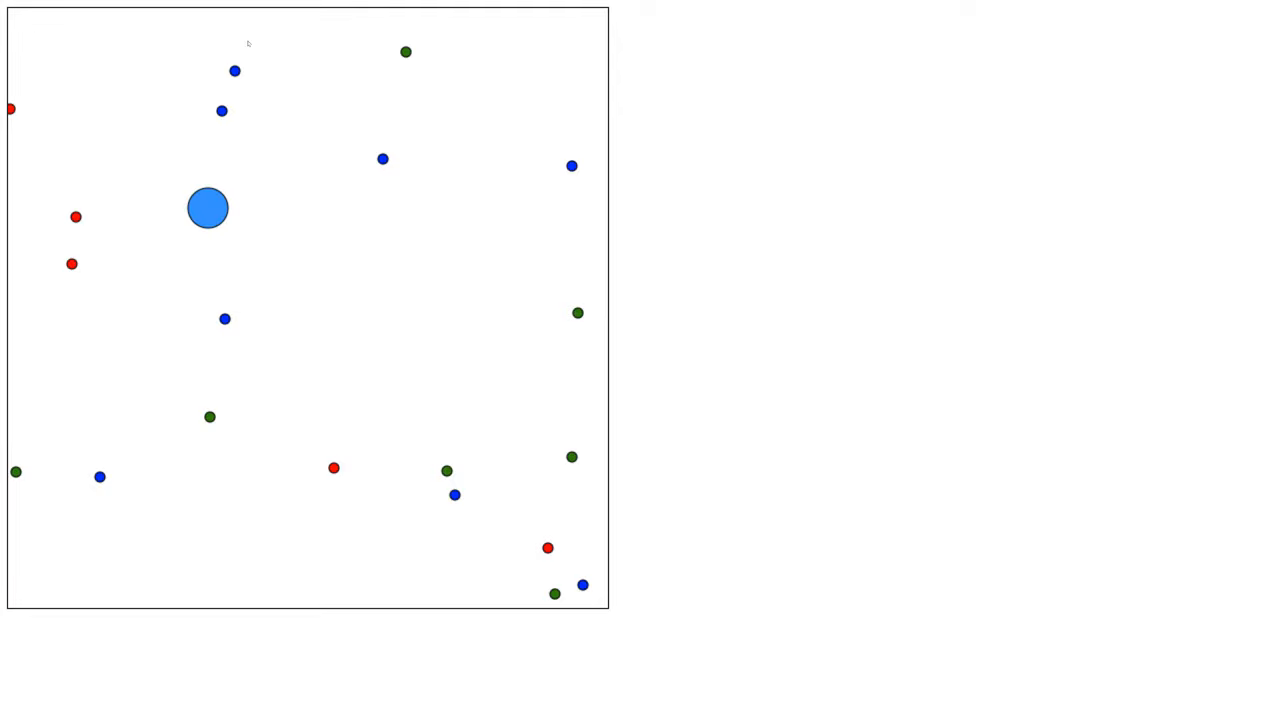
mouse_move(428, 172)
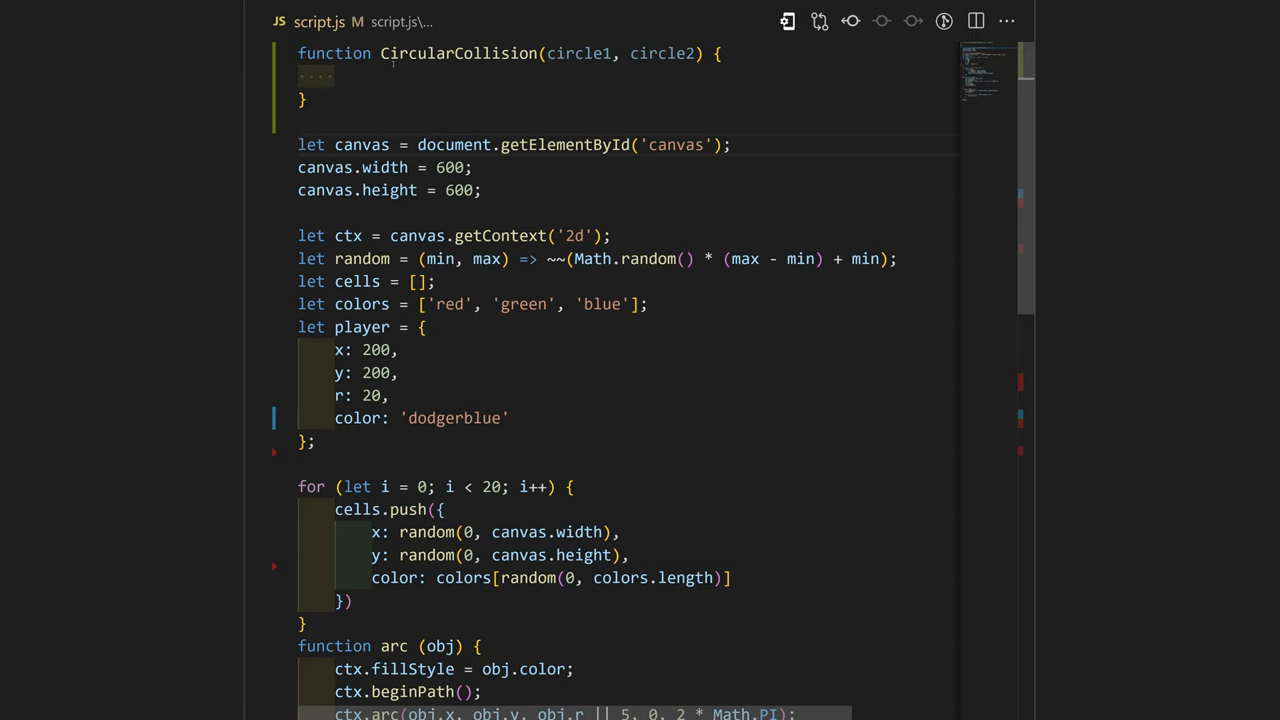
mouse_move(458, 52)
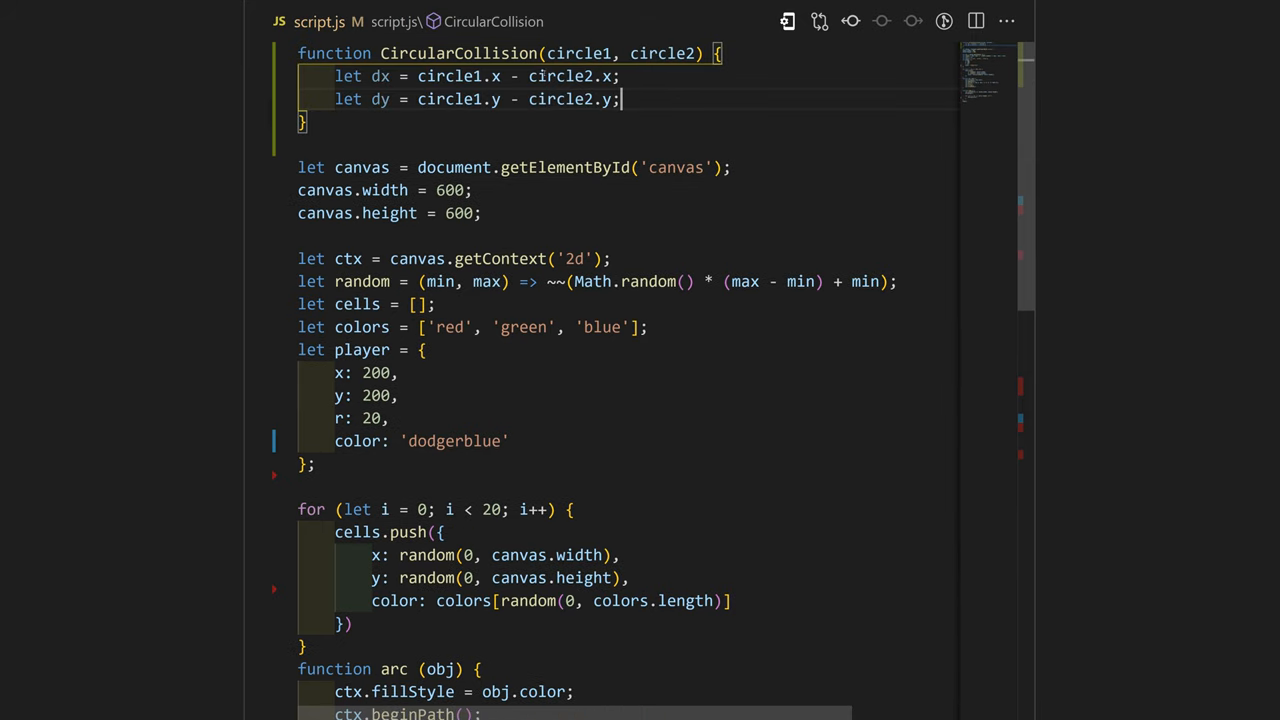
Step: Compute distance = Math.sqrt(dx*dx + dy*dy) inside CircularCollision
type("let distance = Math.sqrt(dx * dx + dy * dy);")
type("if (distY > (rect.h/2 + circle.r)) { return false; ")
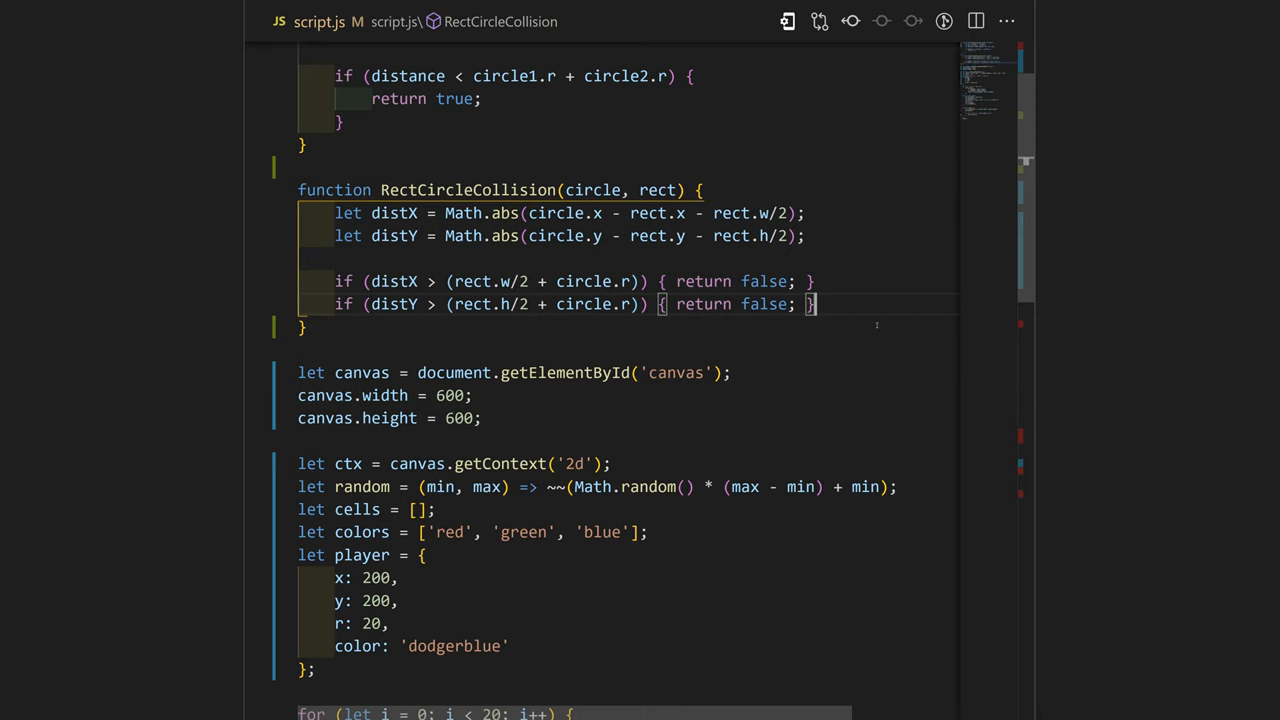
Step: Write RectCircleCollision's inside-width check returning true and the dx corner offset from rect.w/2
type("if (distX <= (rect.w/2)) { return true; }")
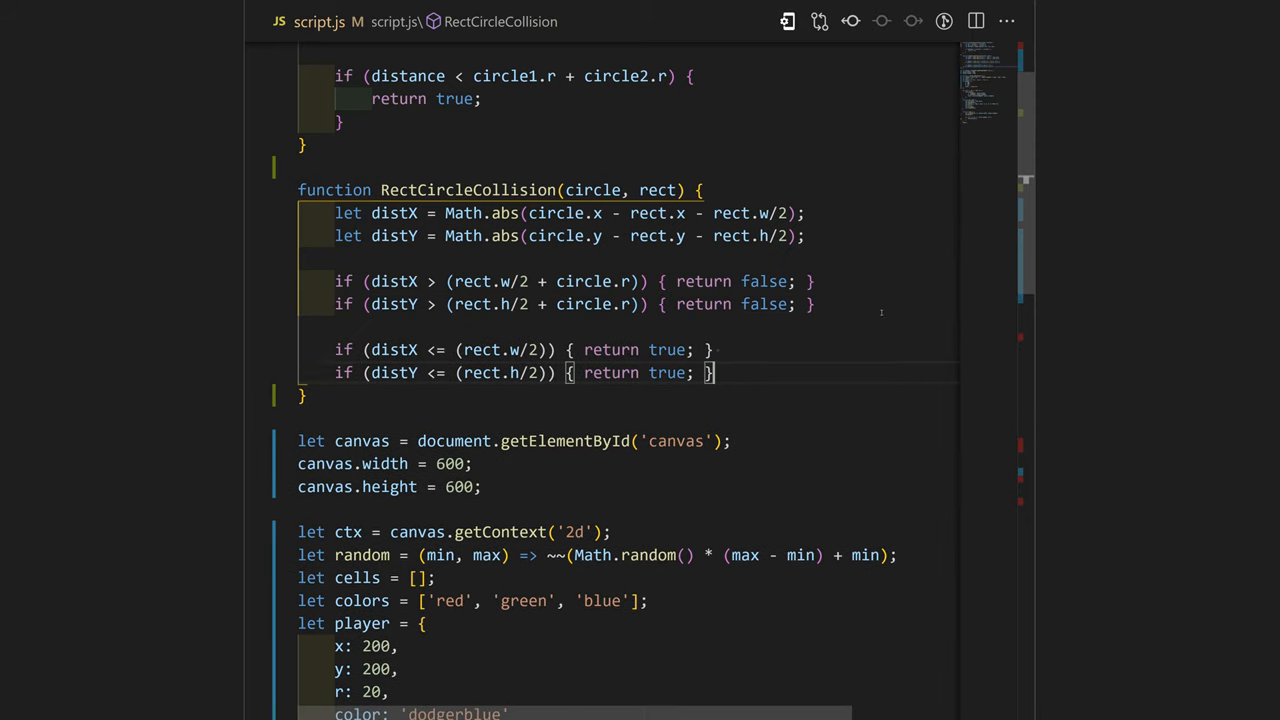
scroll("down", 3)
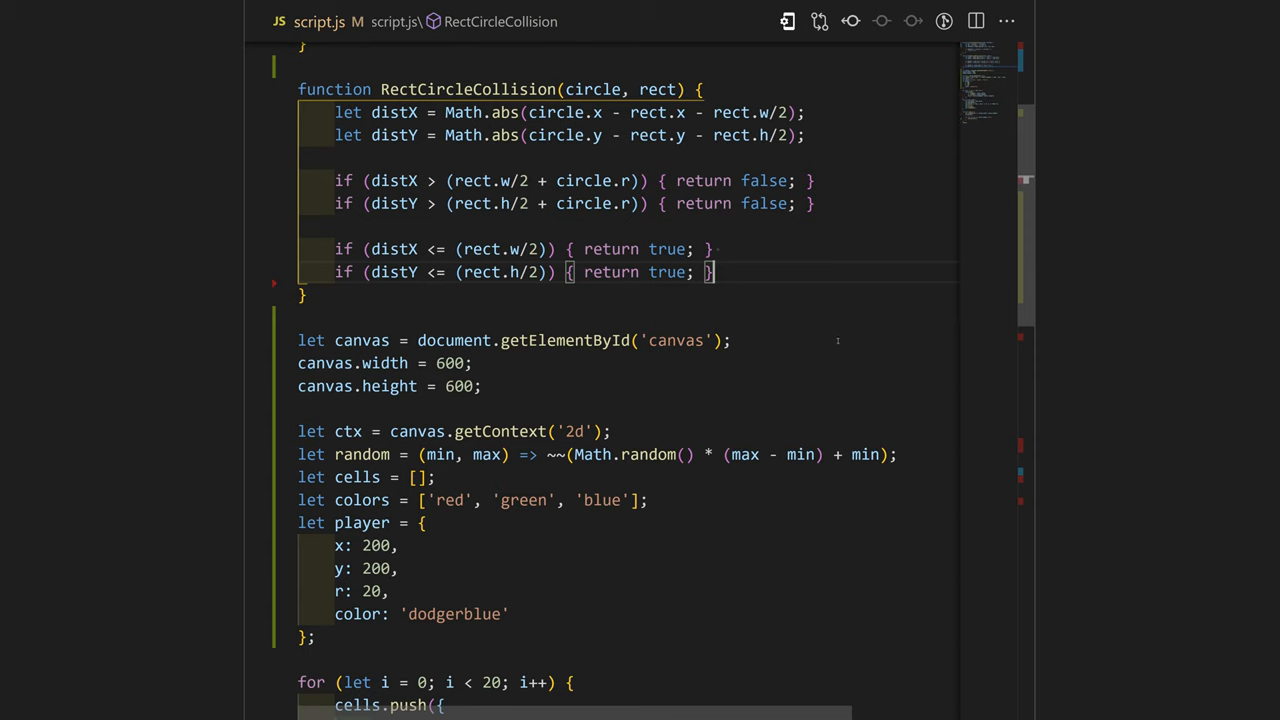
type("let dx = distX - rect.w/2;")
type("return (dx**2 + dy**2 <= circle.r**2);")
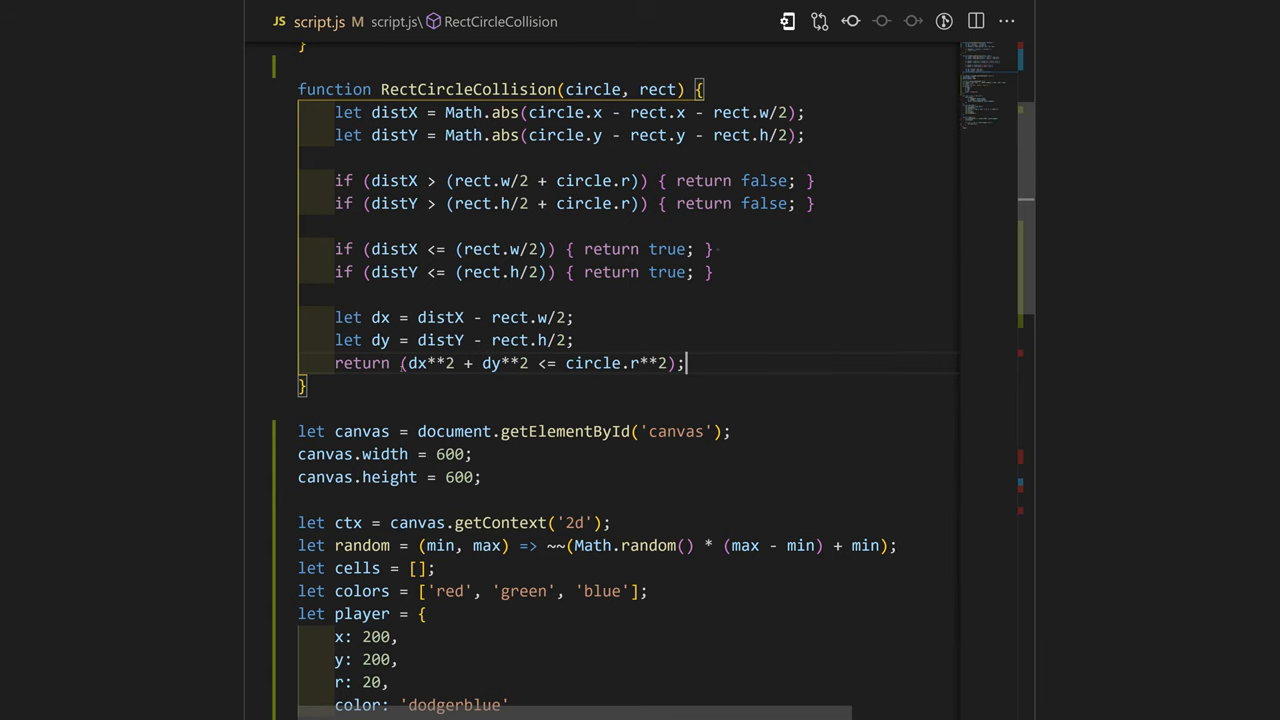
scroll("down", 3)
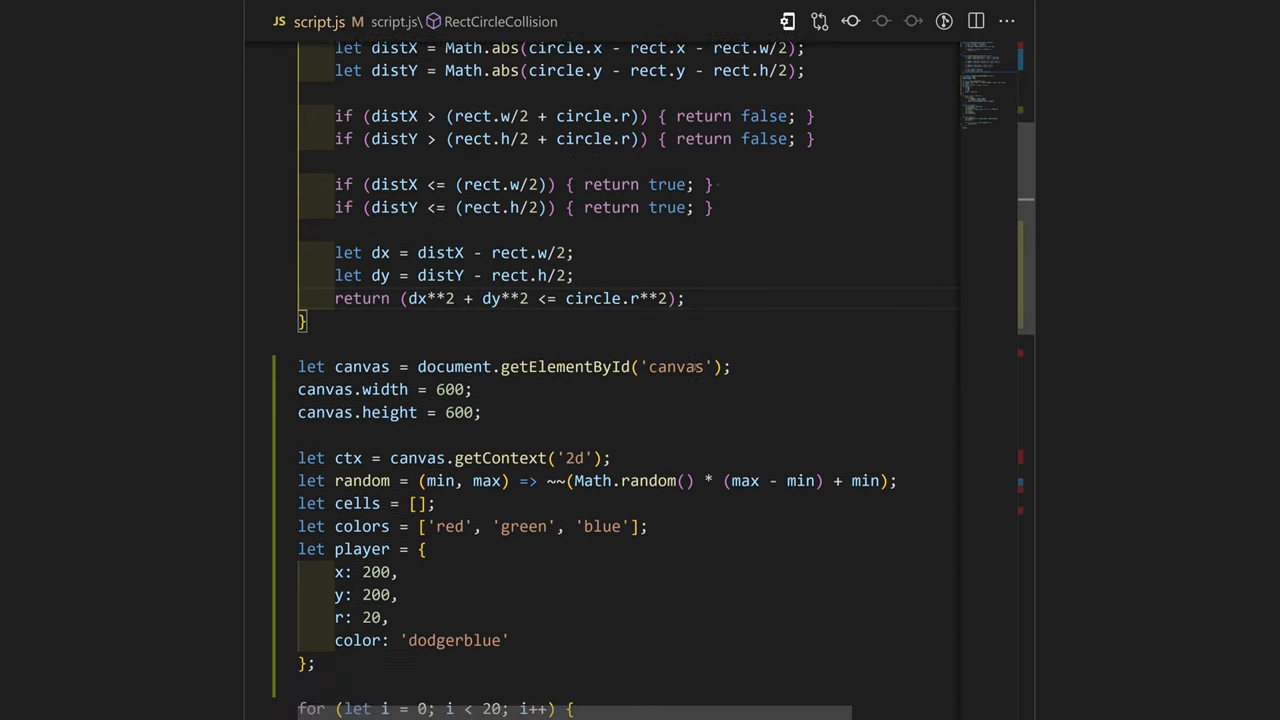
Step: Add angle: 0, score: 0 and isHit: false properties to the player object
scroll("down", 3)
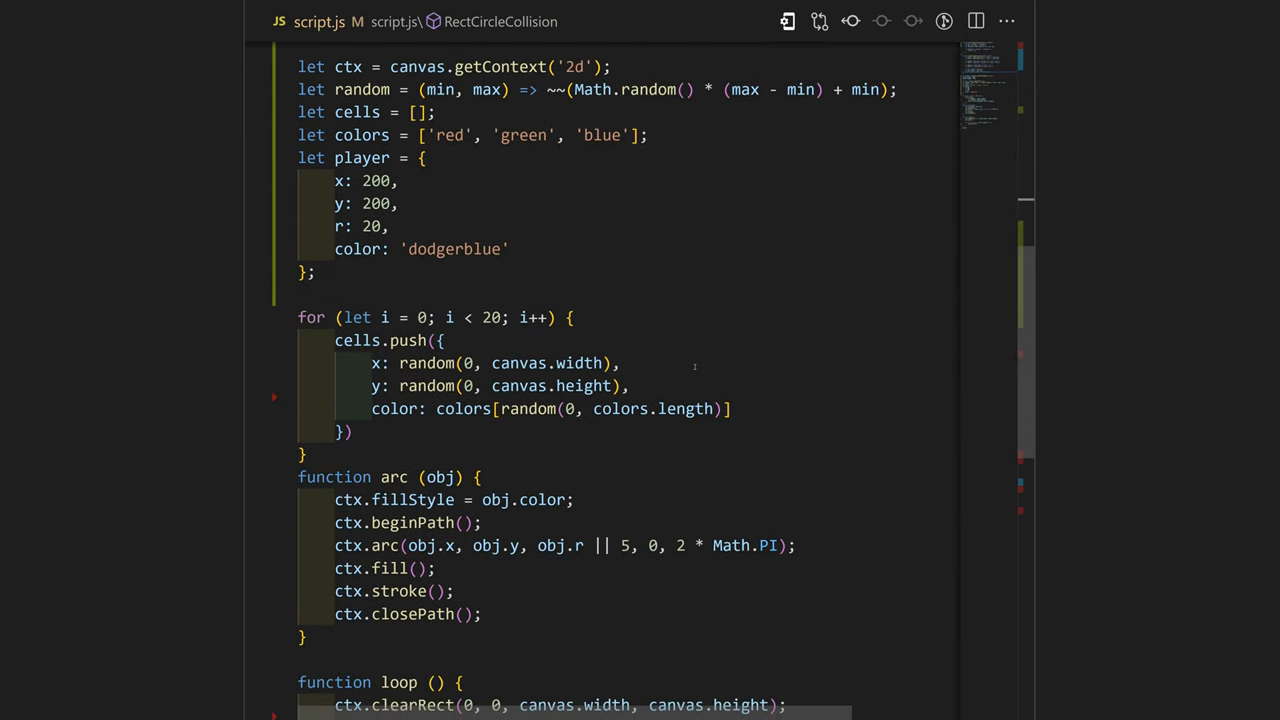
mouse_move(570, 236)
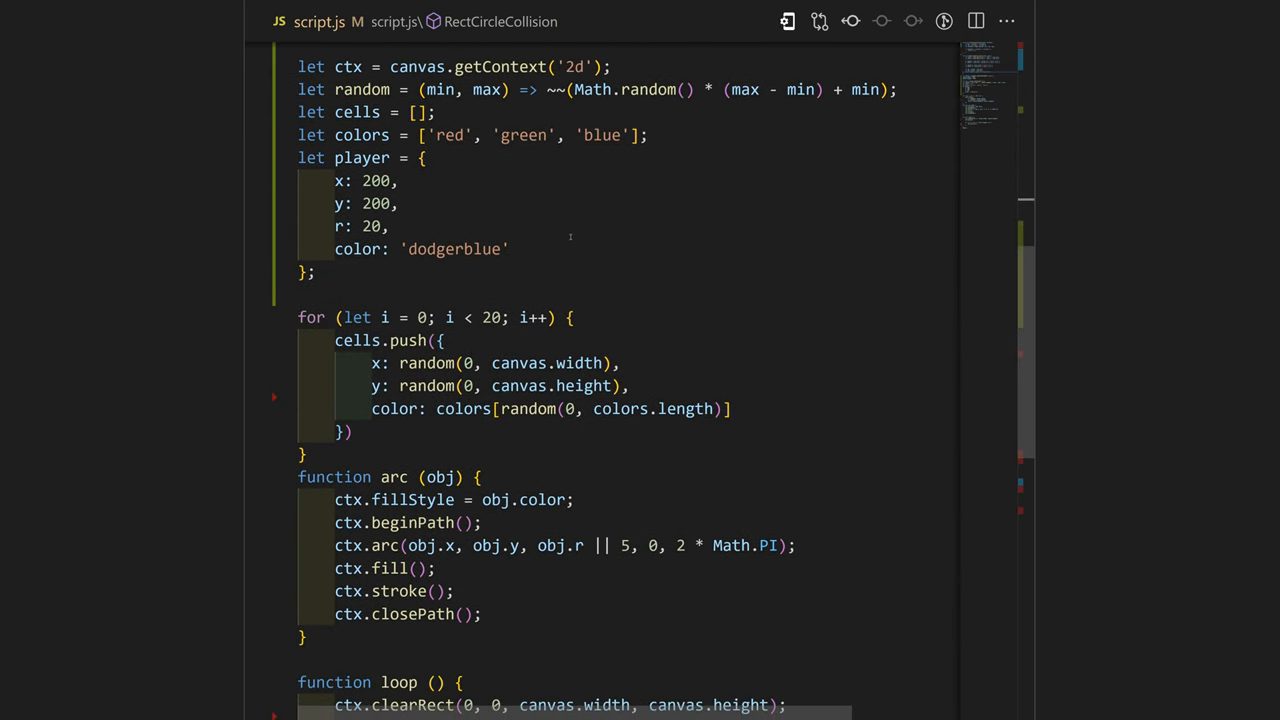
type("angle: 0,")
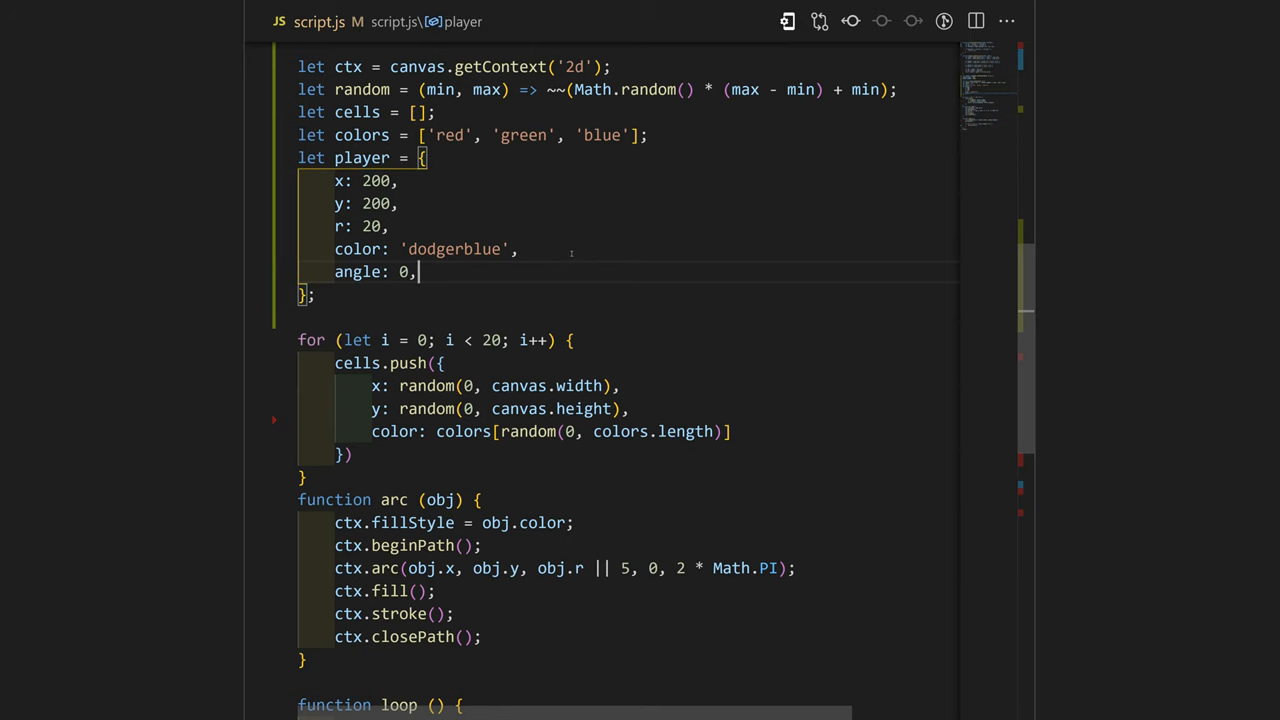
scroll("down", 3)
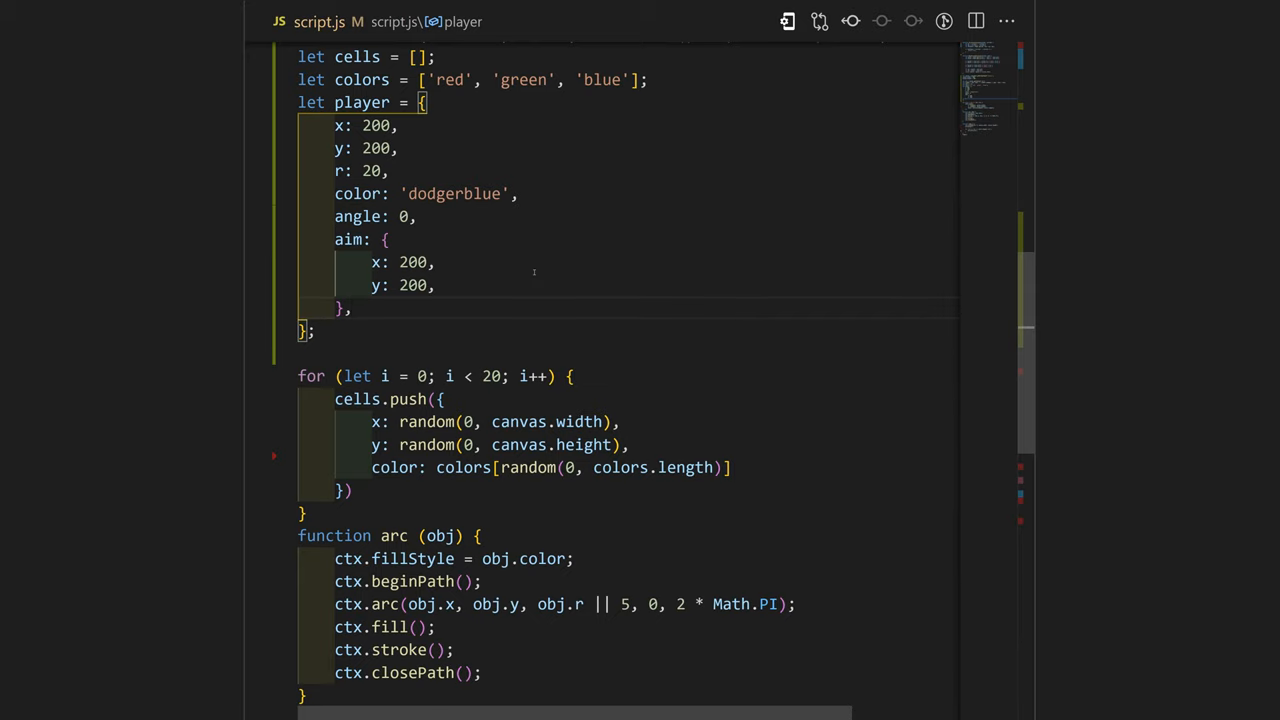
type("score: 0,")
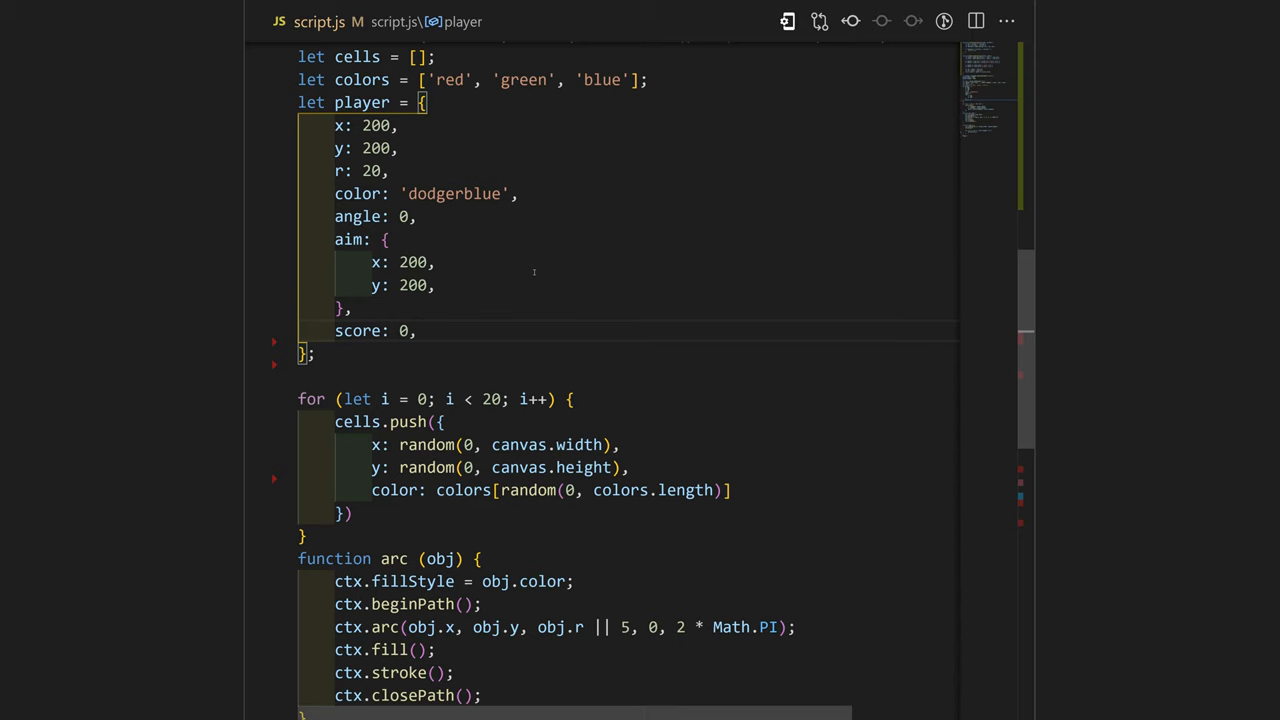
type("isHit: false")
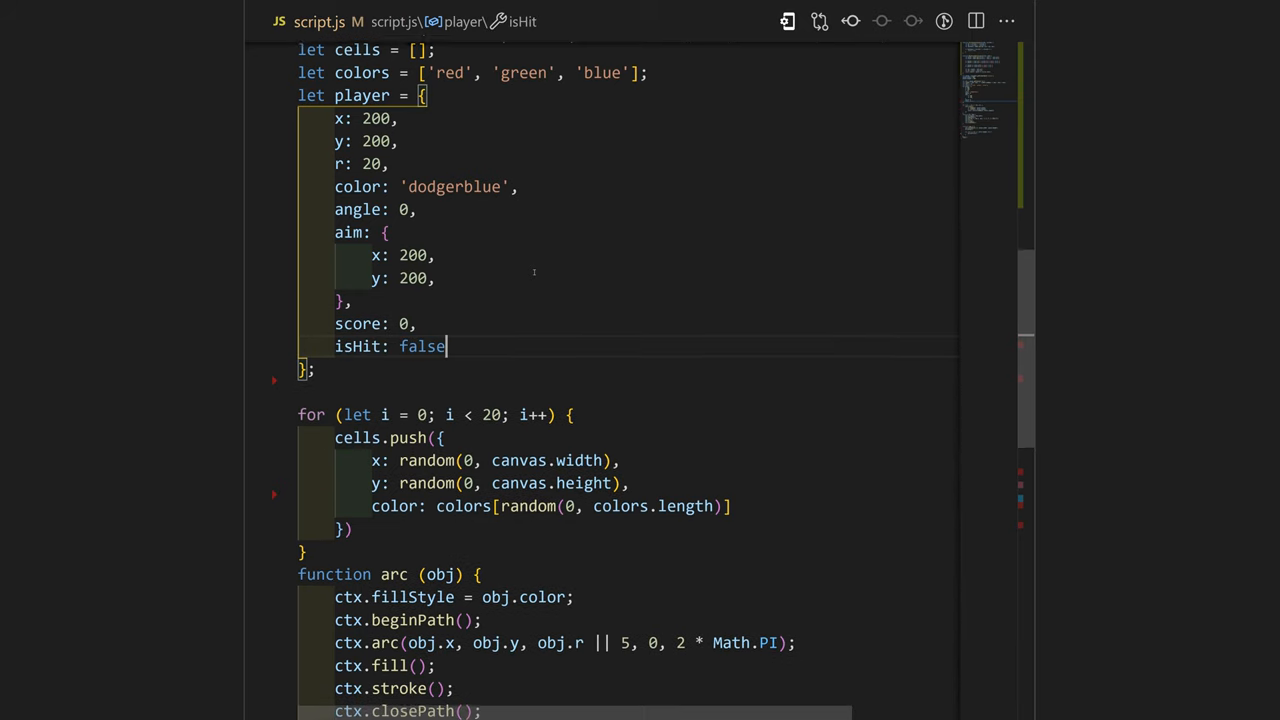
scroll("up", 3)
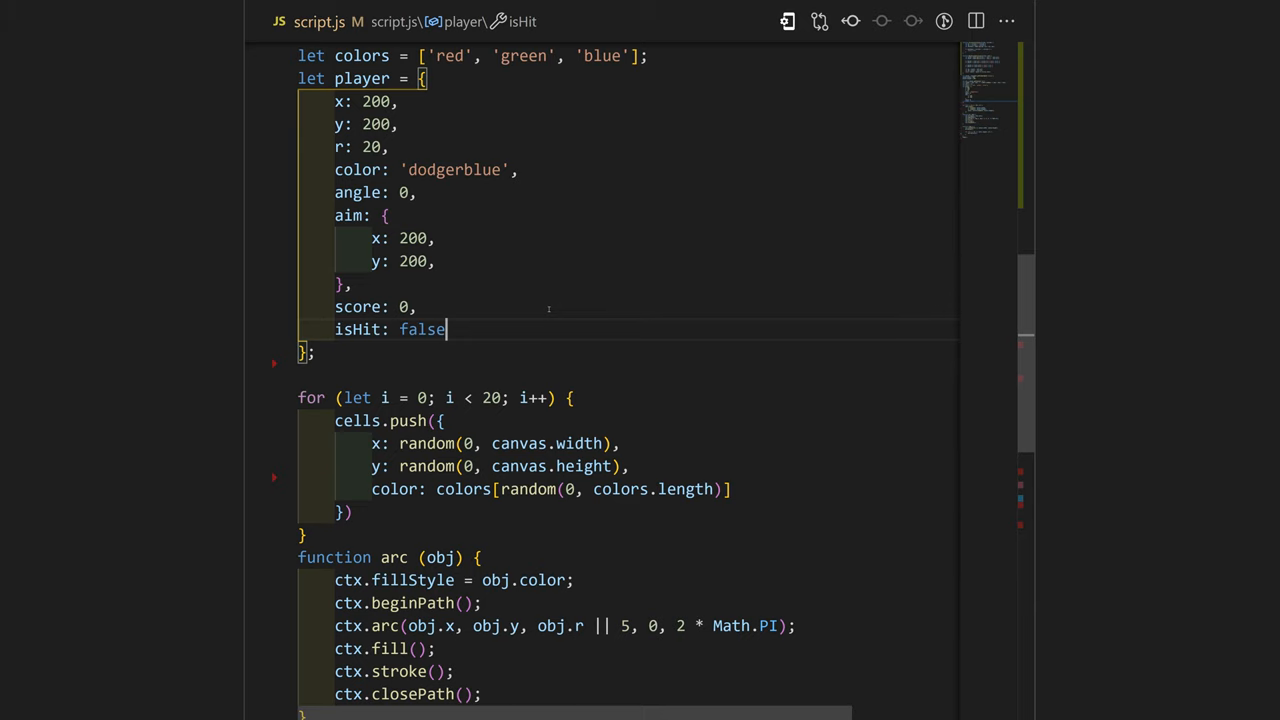
scroll("down", 3)
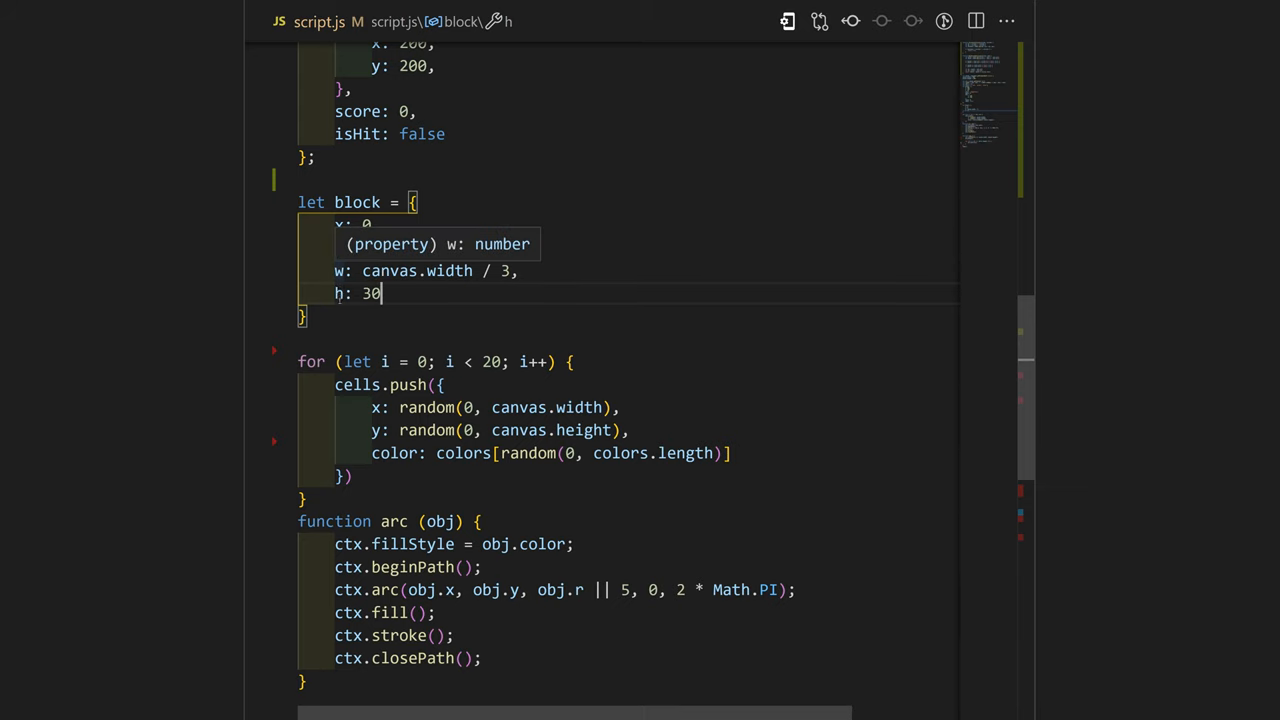
Step: Give each spawned cell a radius r: 5 inside cells.push
scroll("down", 3)
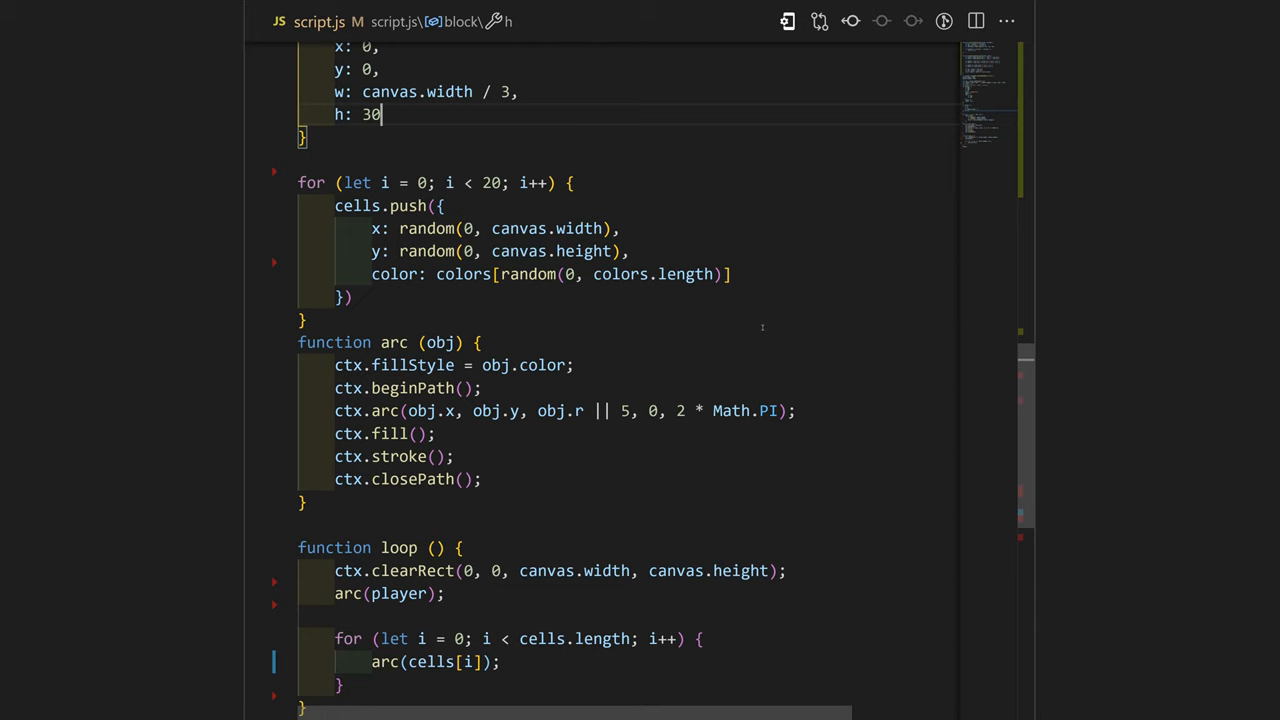
type("r: 5,")
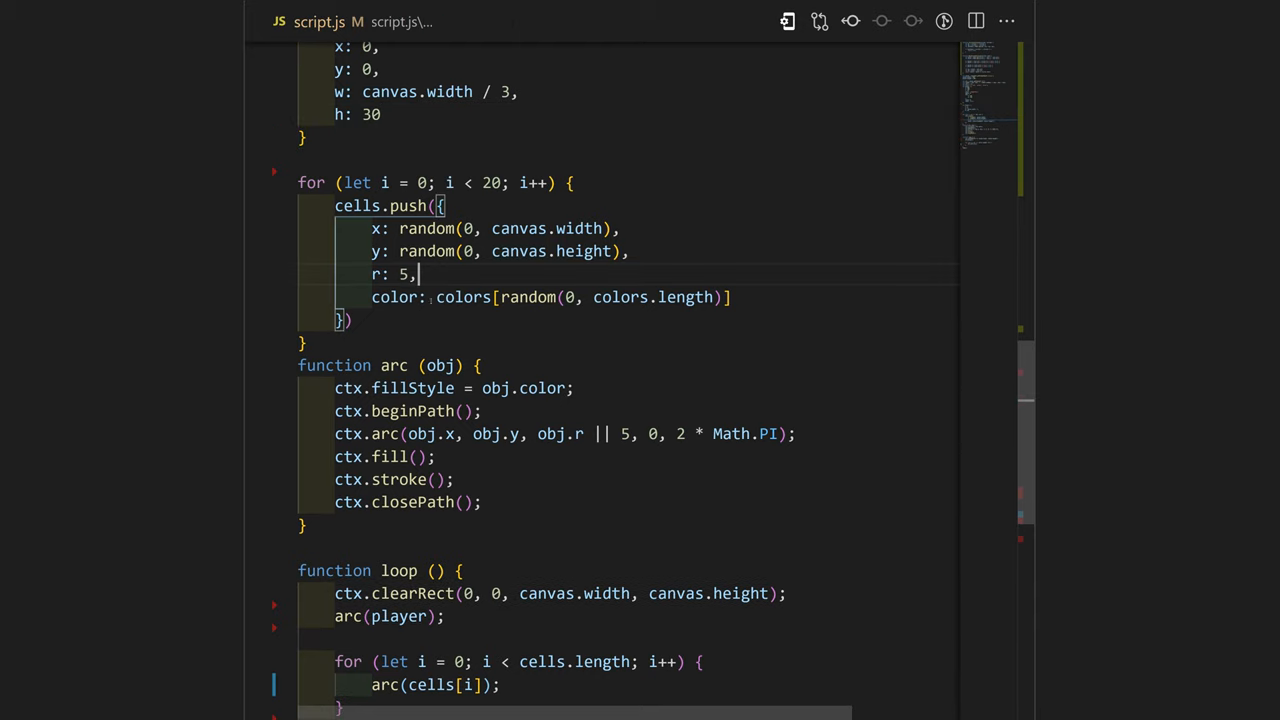
scroll("up", 3)
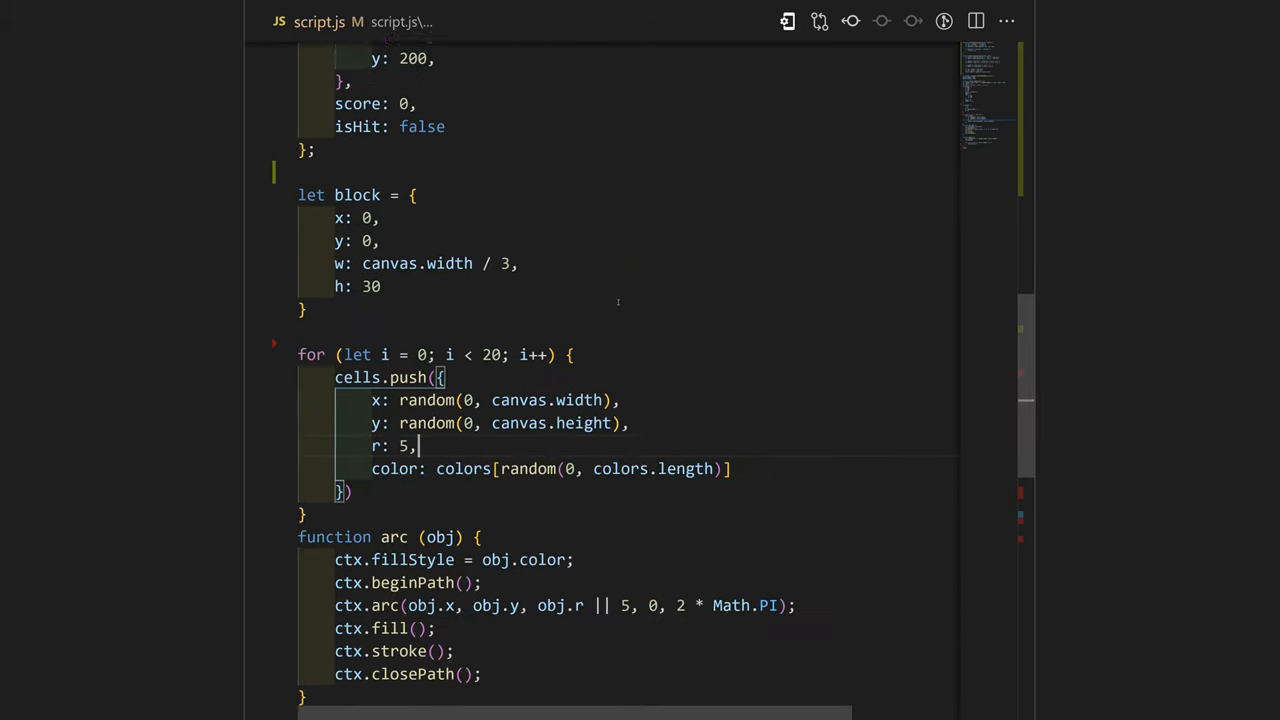
Step: Add a 'mousemove' listener on the canvas below loop() to track the mouse
scroll("down", 3)
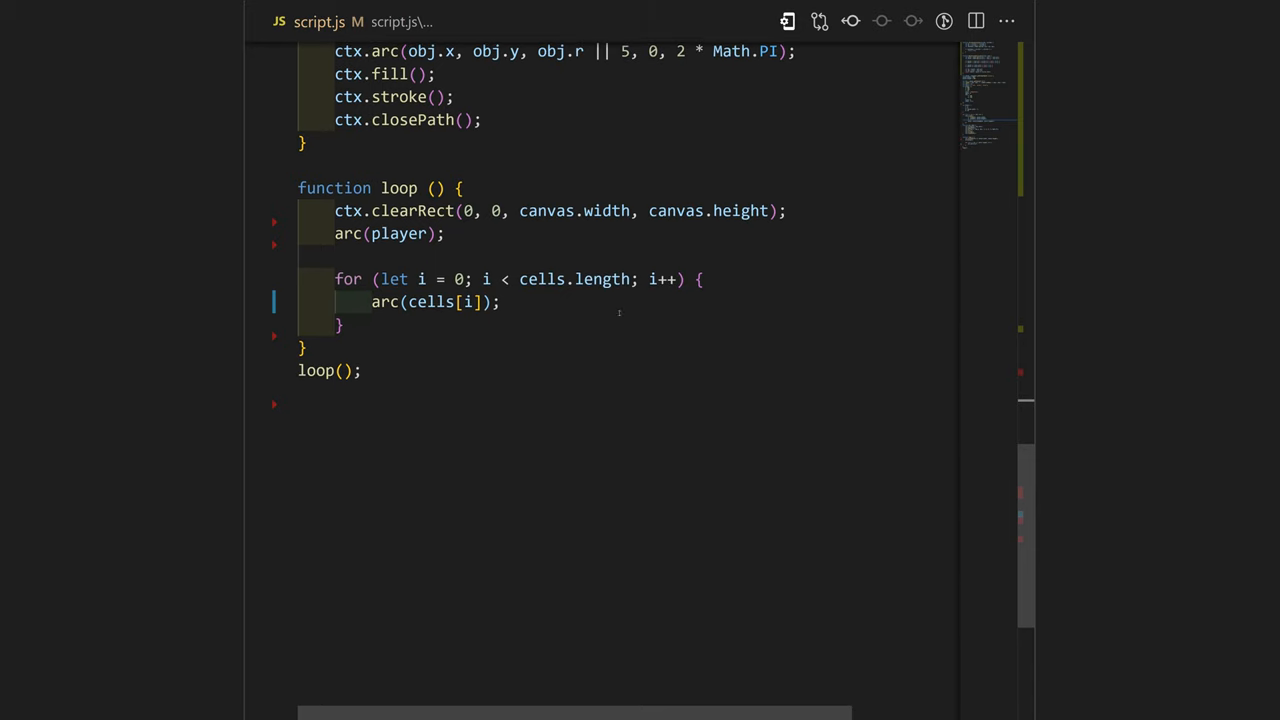
type("canvas.addEventListener('mousemove', e => {")
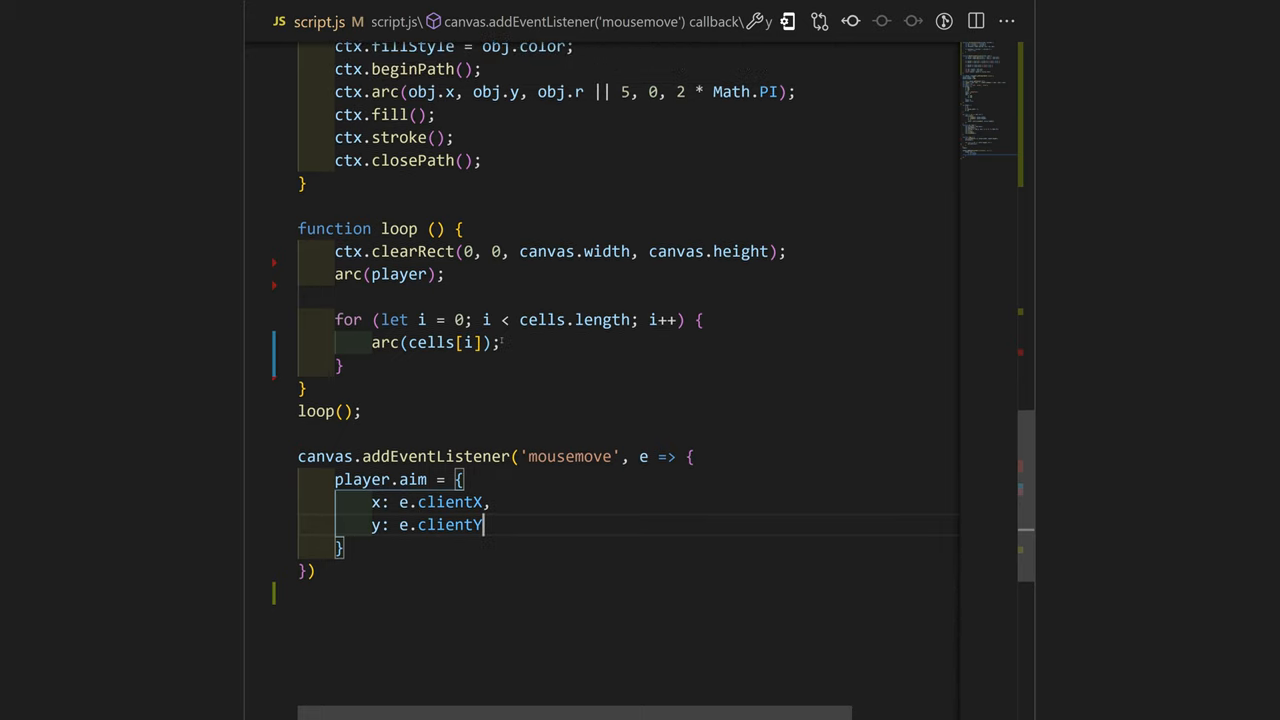
mouse_move(316, 412)
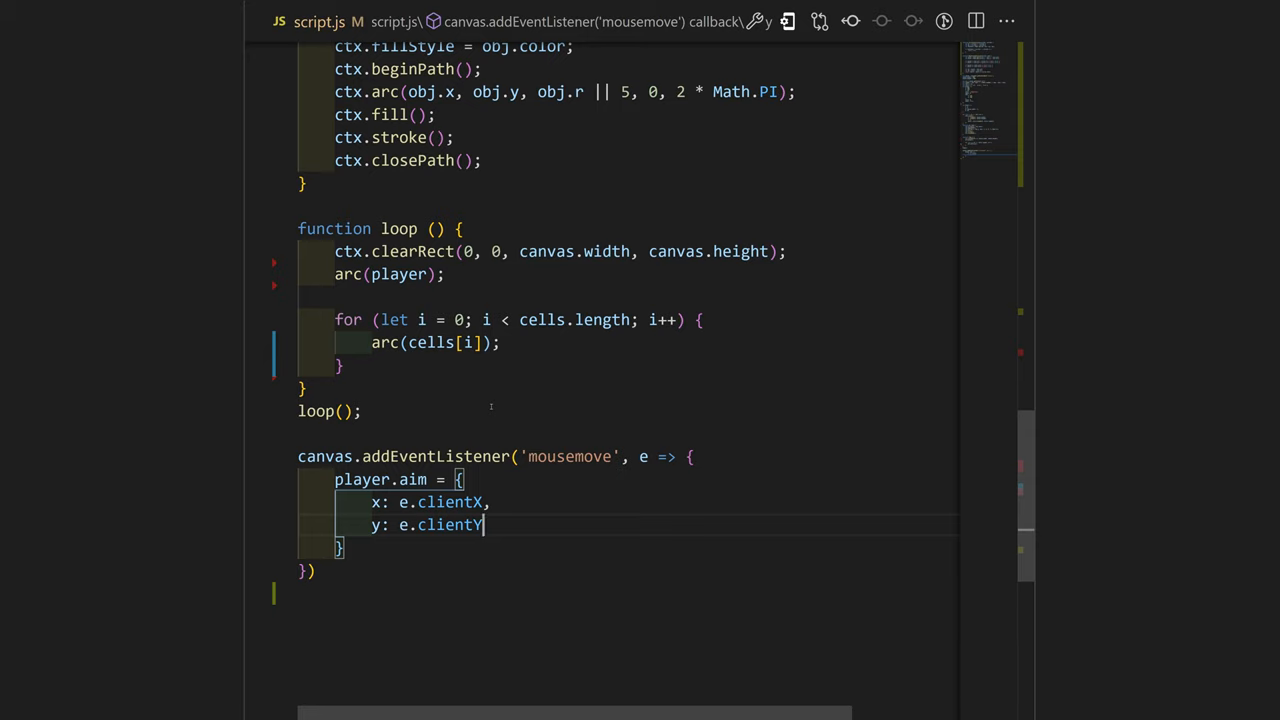
Step: Add requestAnimationFrame(loop) and set player.angle = -Math.atan2(distanceY, -distanceX)
type("requestAnimationFrame(loop);")
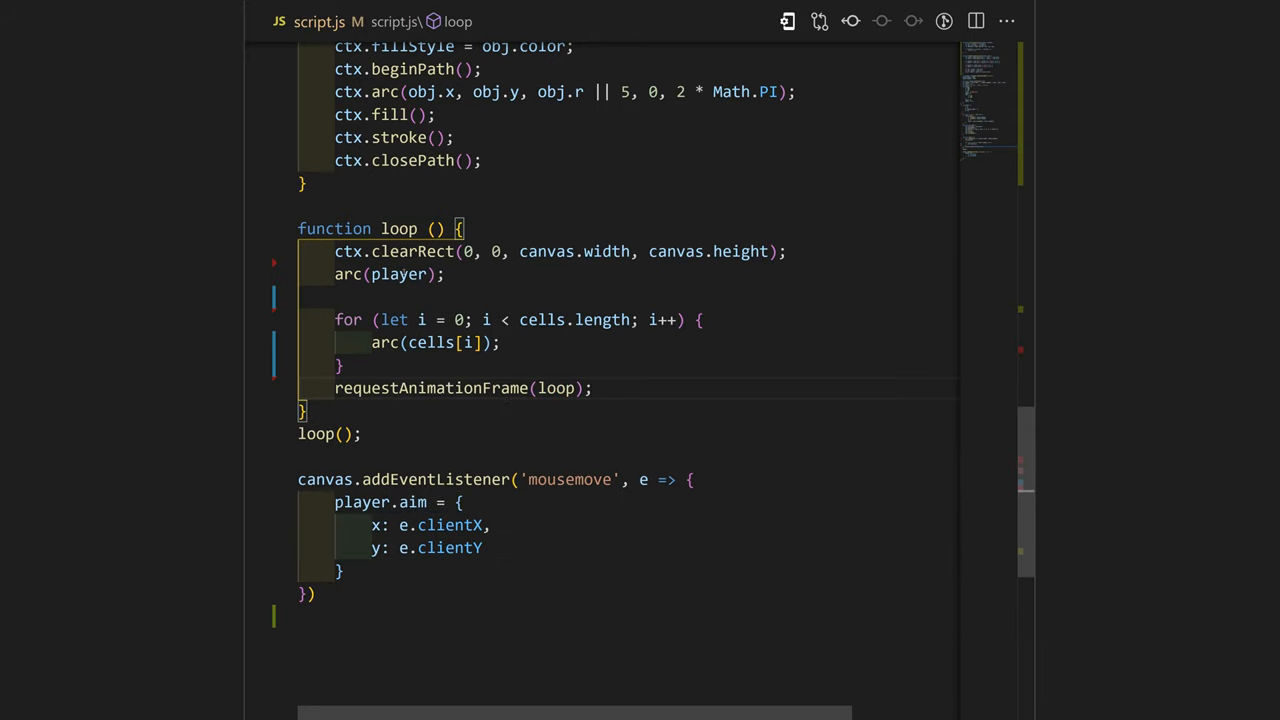
mouse_move(590, 356)
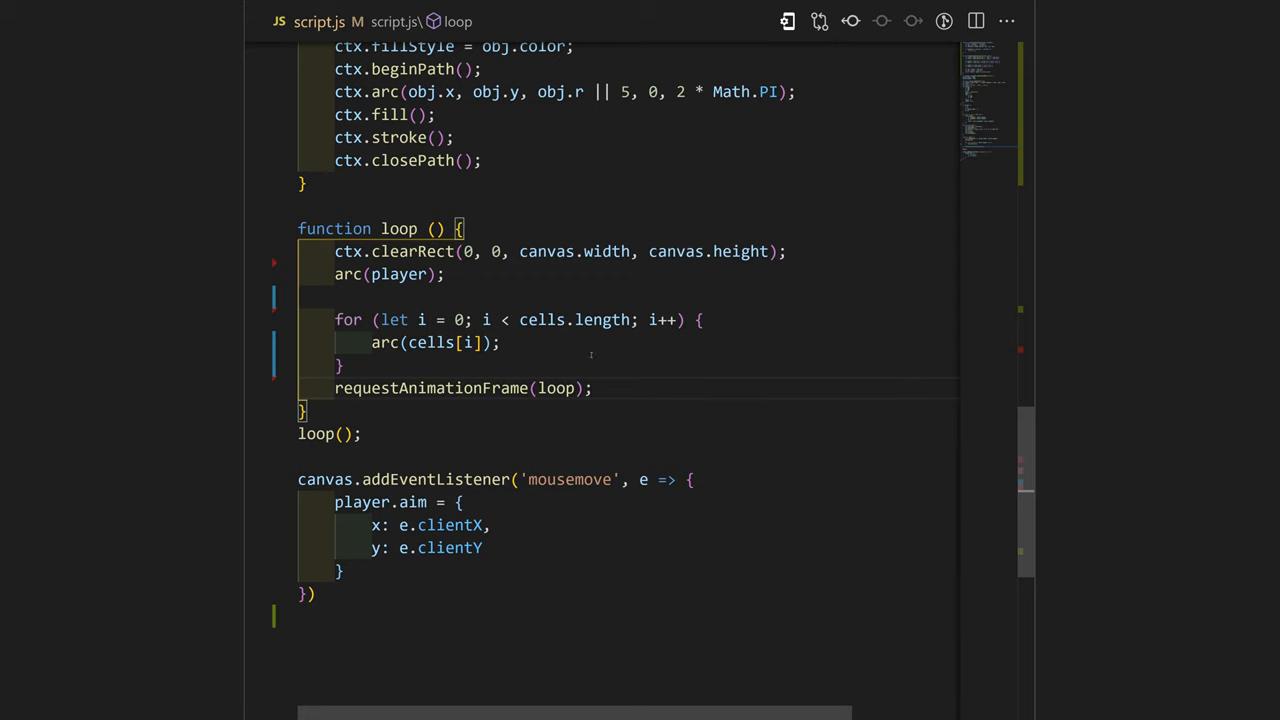
mouse_move(602, 320)
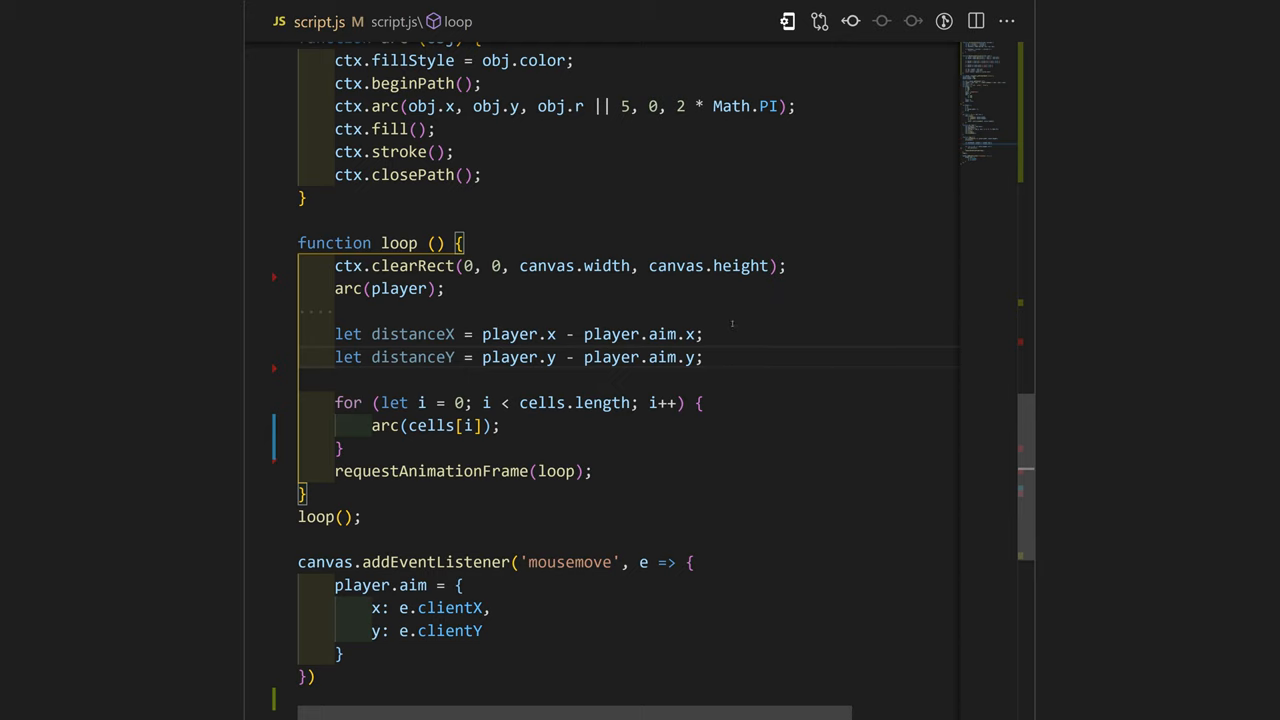
left_click(704, 356)
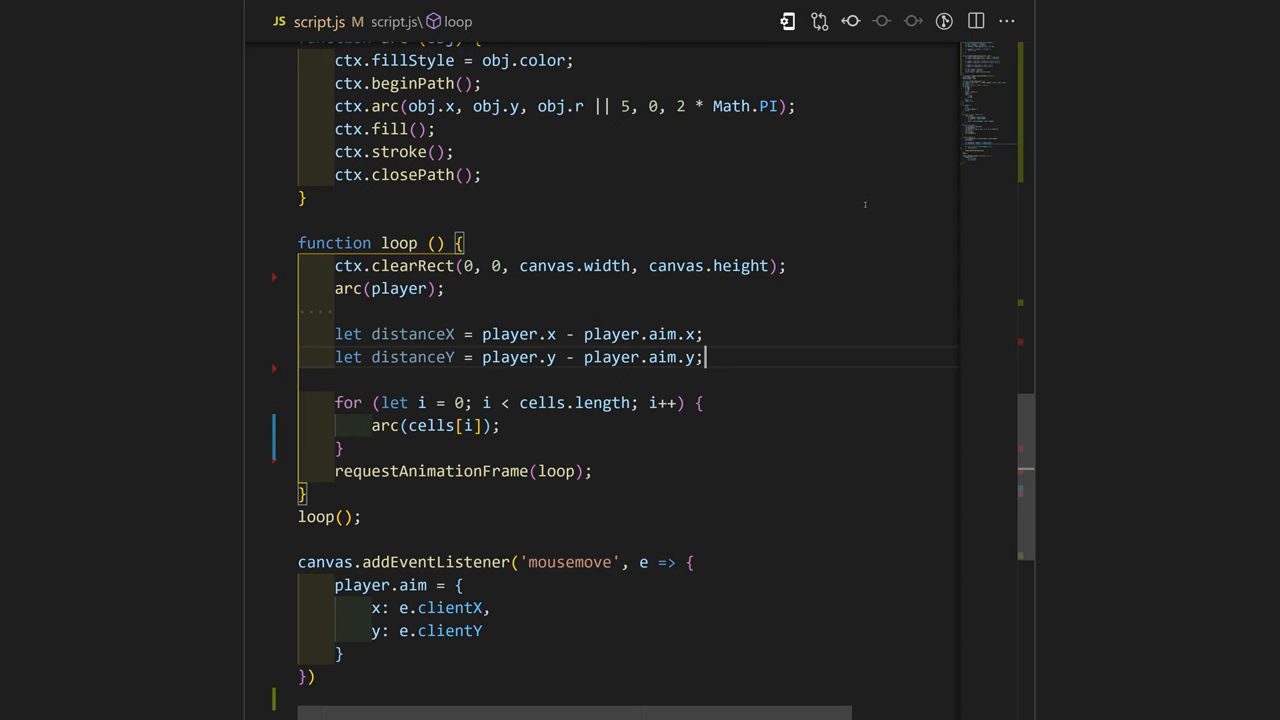
type("player.angle = -Math.atan2(distanceY, -distanceX);")
type("let vy = Math.sin(player.angle);")
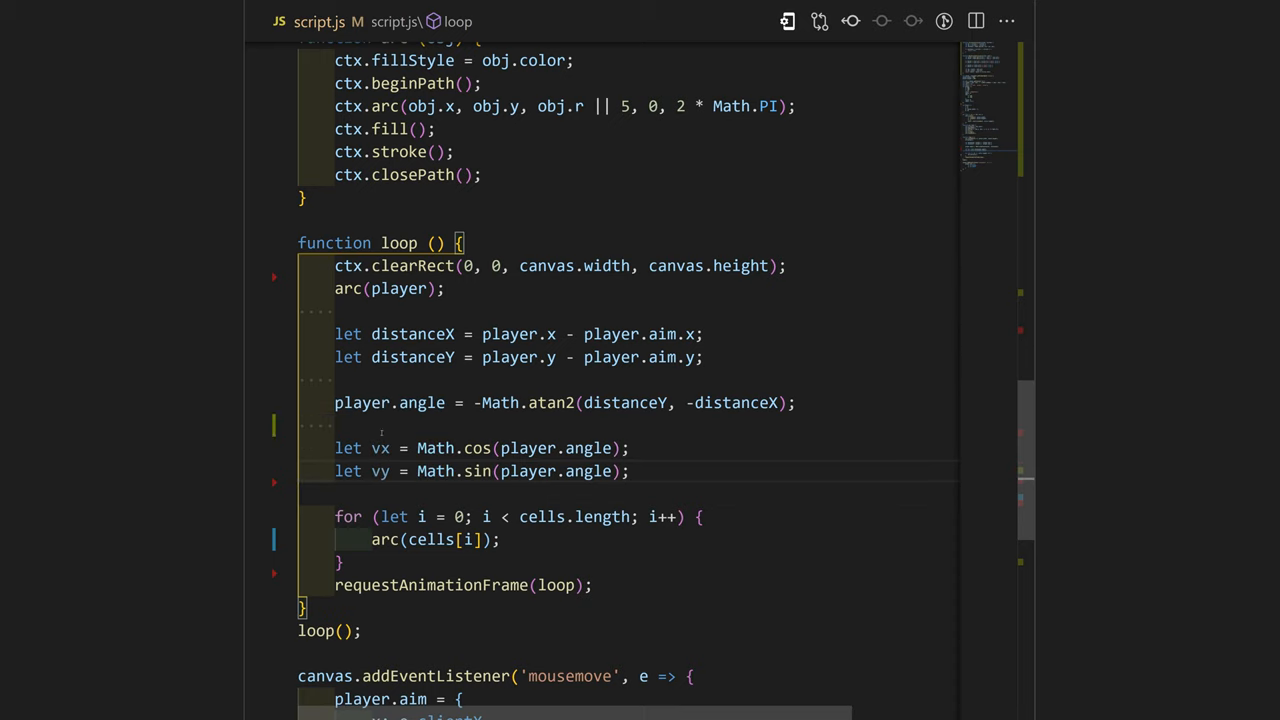
Step: After the vy line, move the player by vx*5 and vy*5 unless it has reached its aim
left_click(632, 472)
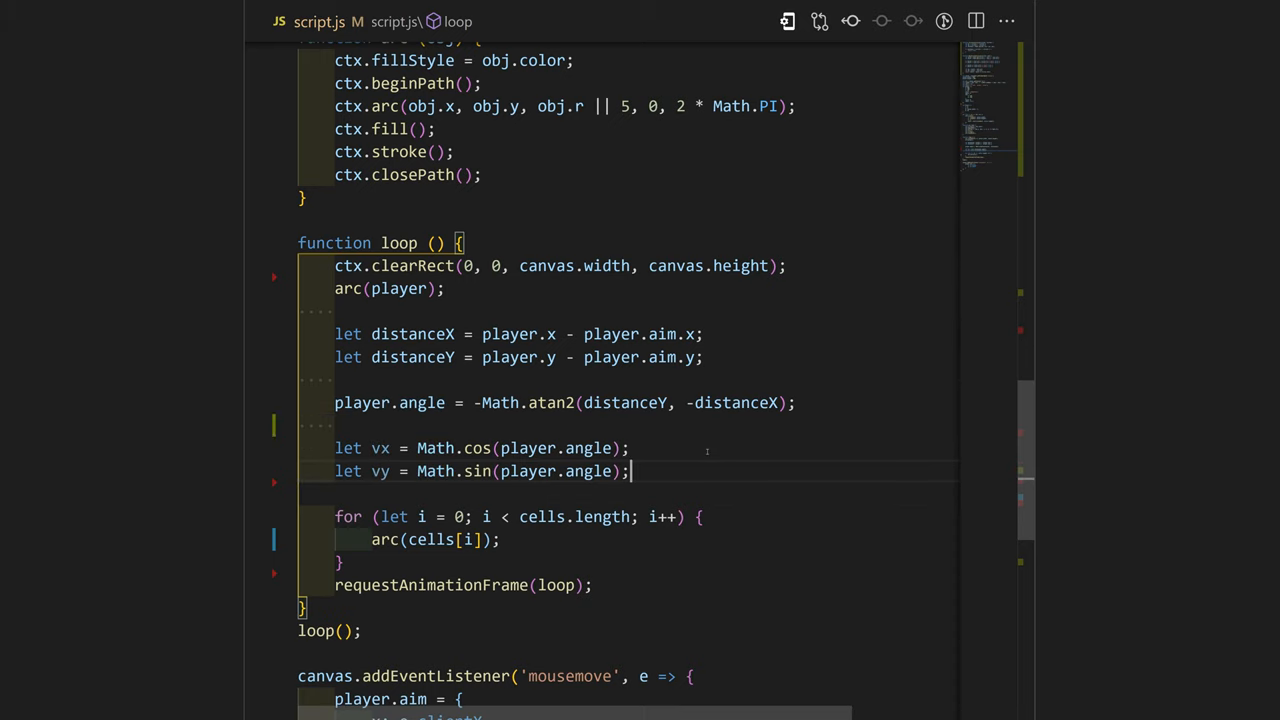
scroll("down", 3)
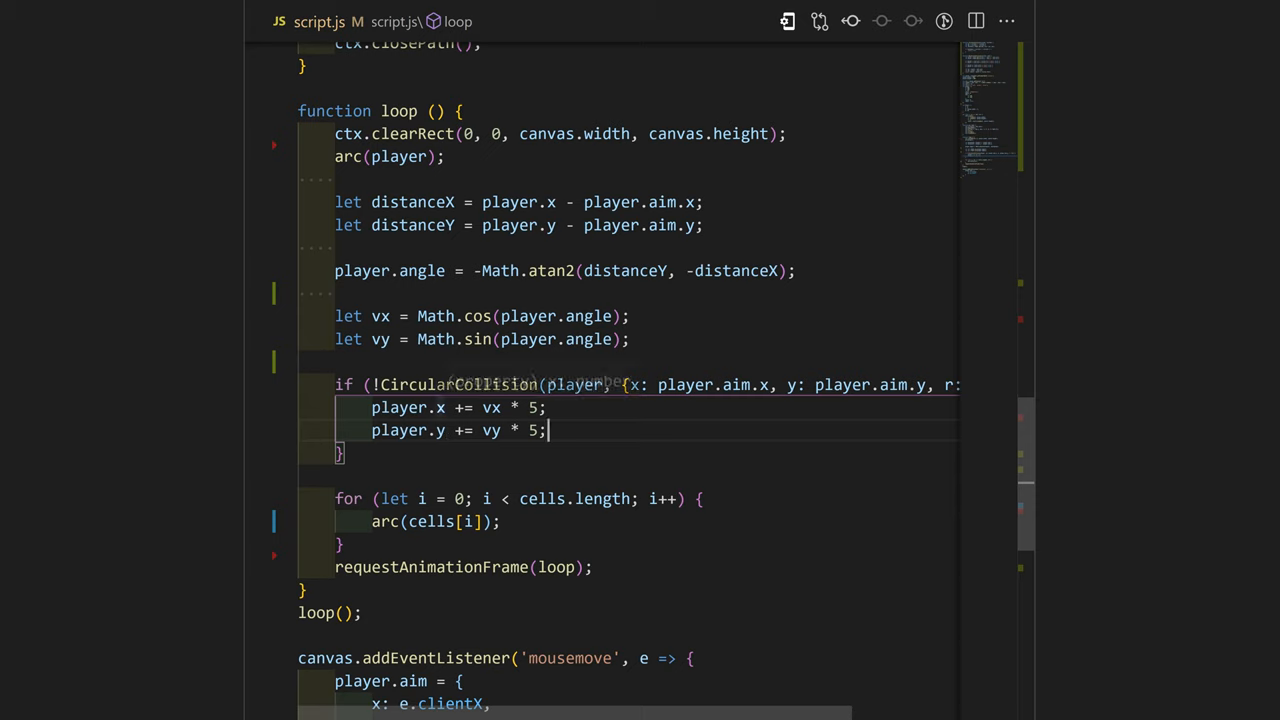
mouse_move(492, 384)
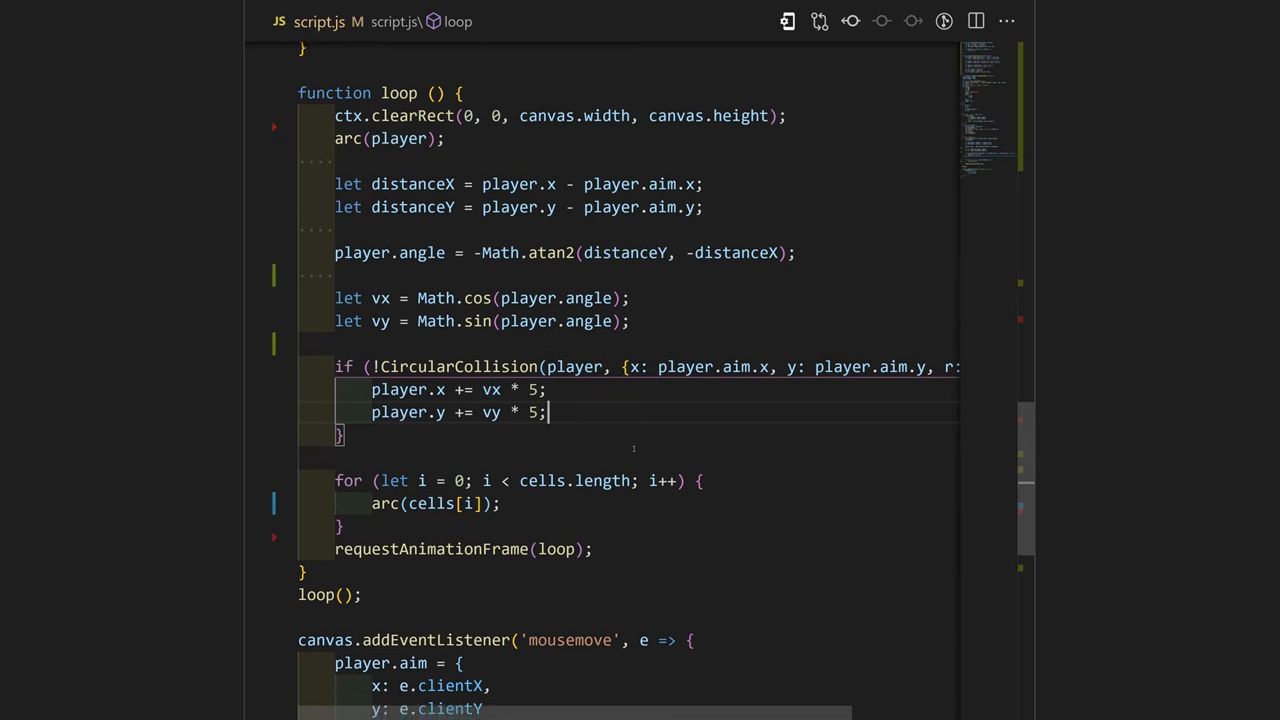
Step: On eating a cell add player.score += 10 alongside the respawn and growth logic
scroll("down", 3)
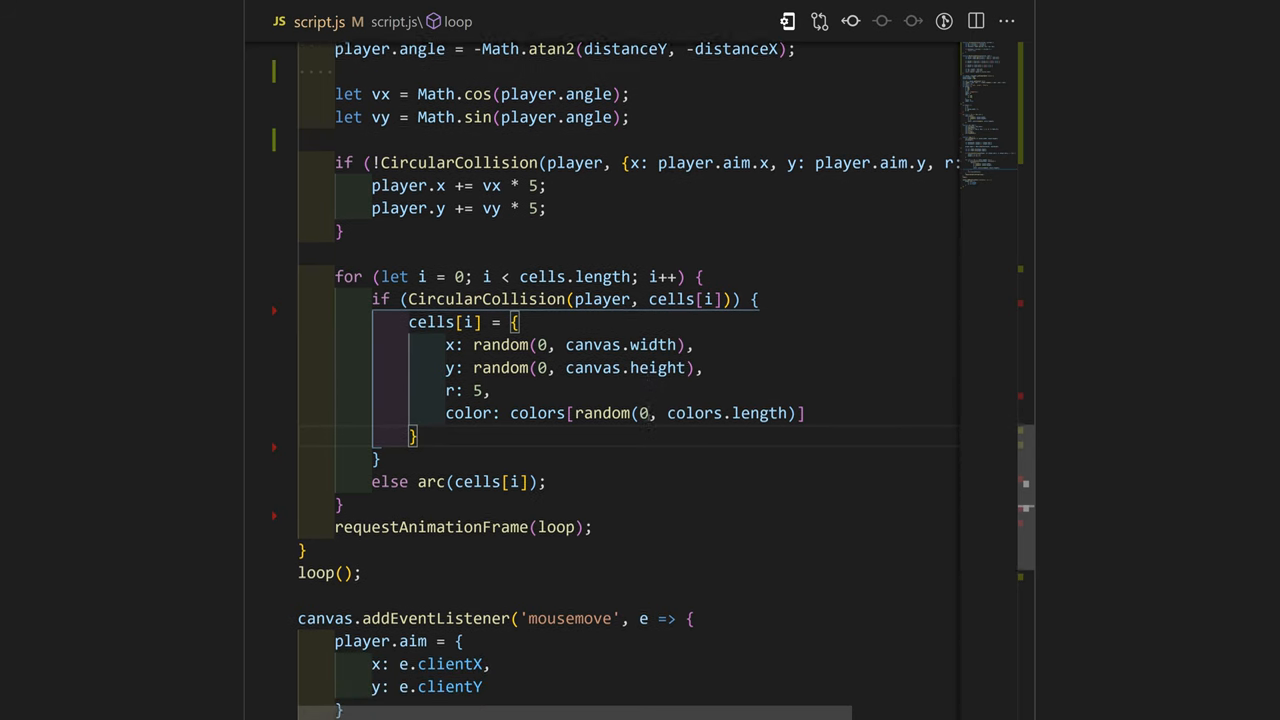
scroll("up", 3)
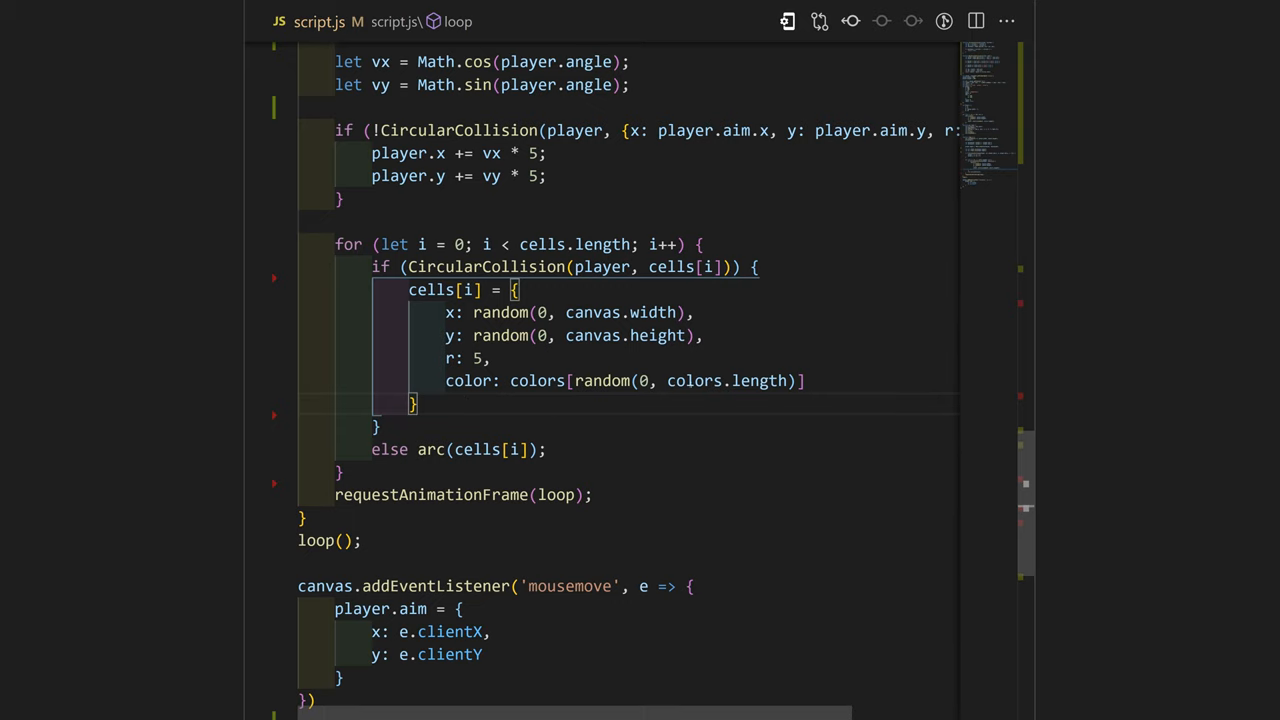
type("player.score += 10;")
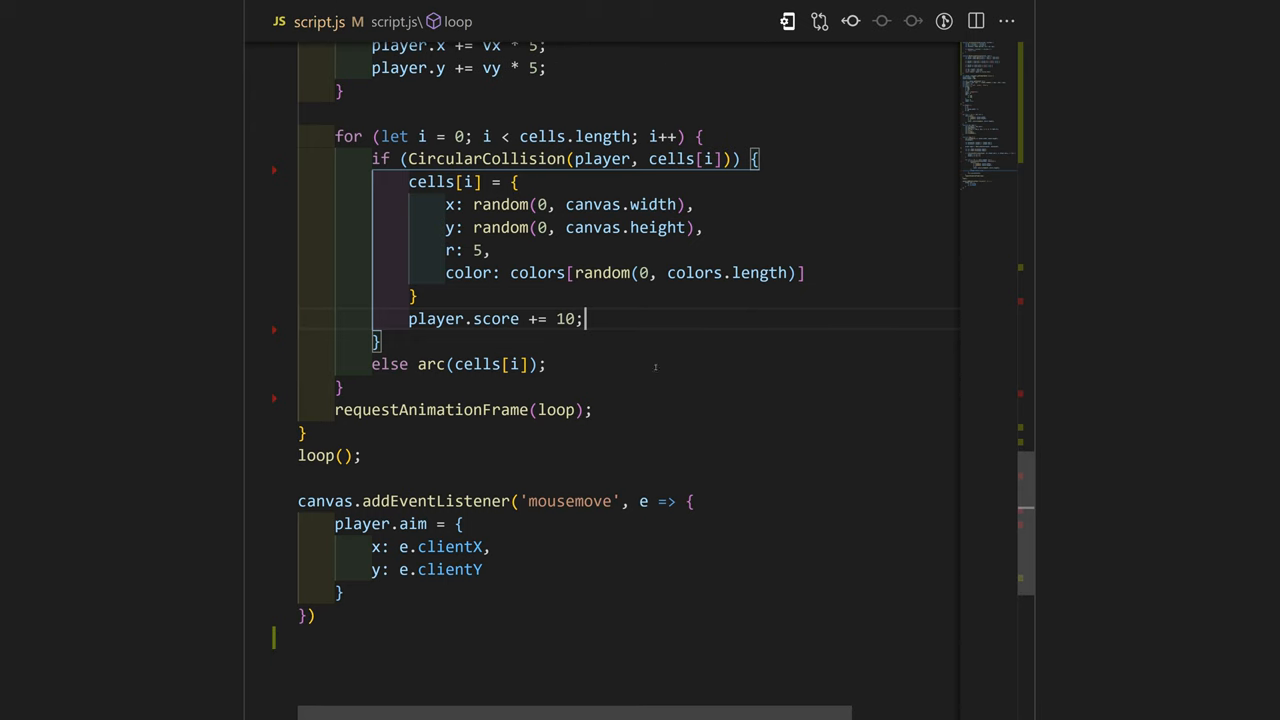
scroll("up", 3)
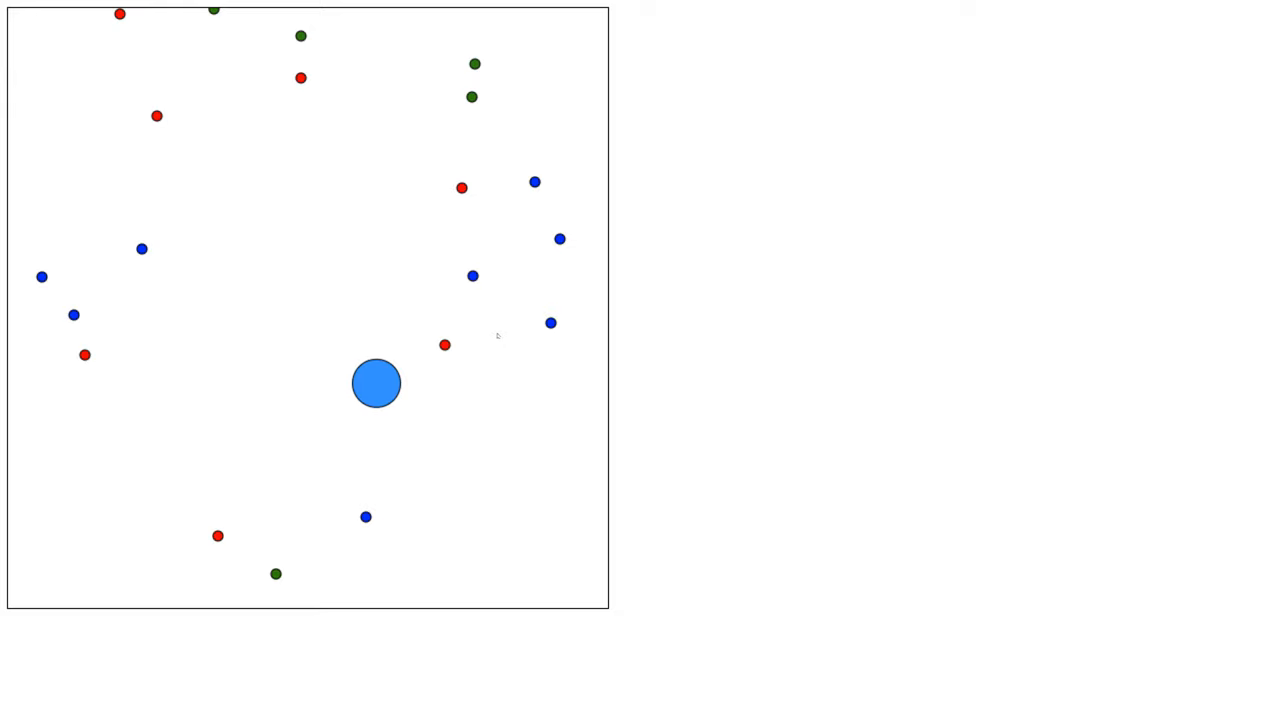
left_click_drag(376, 384, 456, 194)
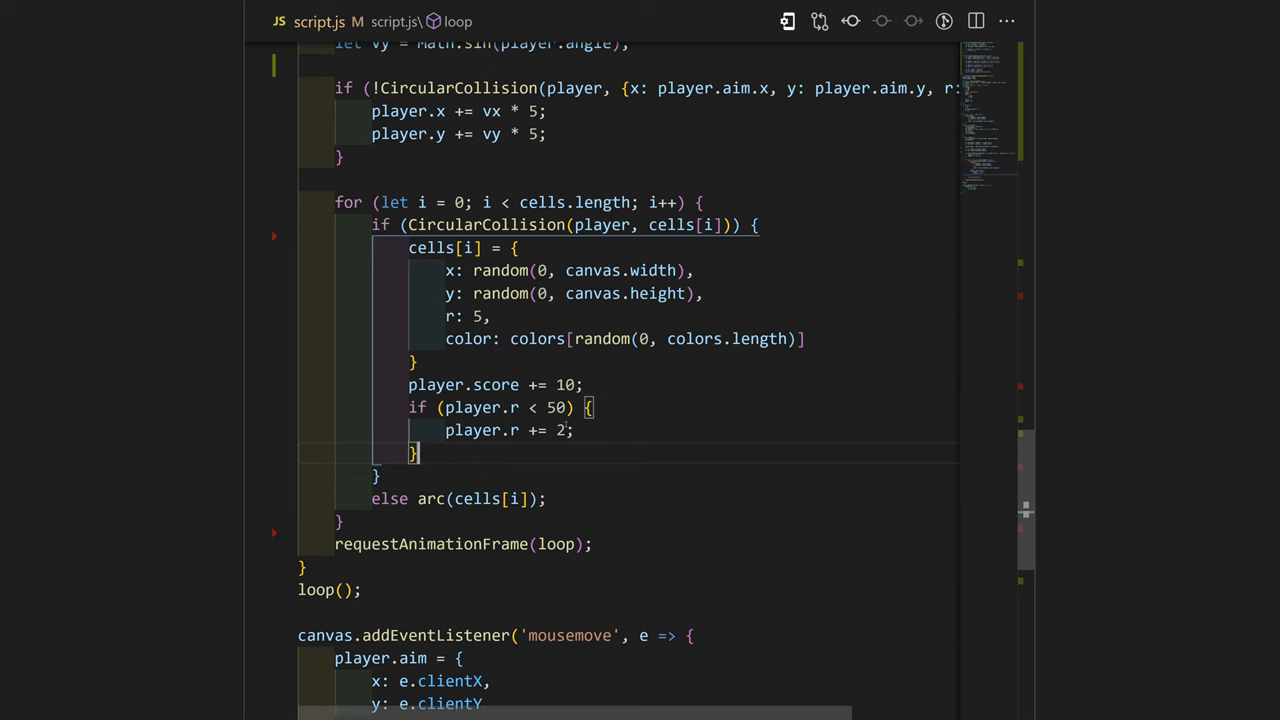
Step: Draw the score as 40px Arial text reading `Score: ${player.score}` at (20, 50)
type("ctx.font = '40px Arial';")
type("ctx.fillStyle = 'red';")
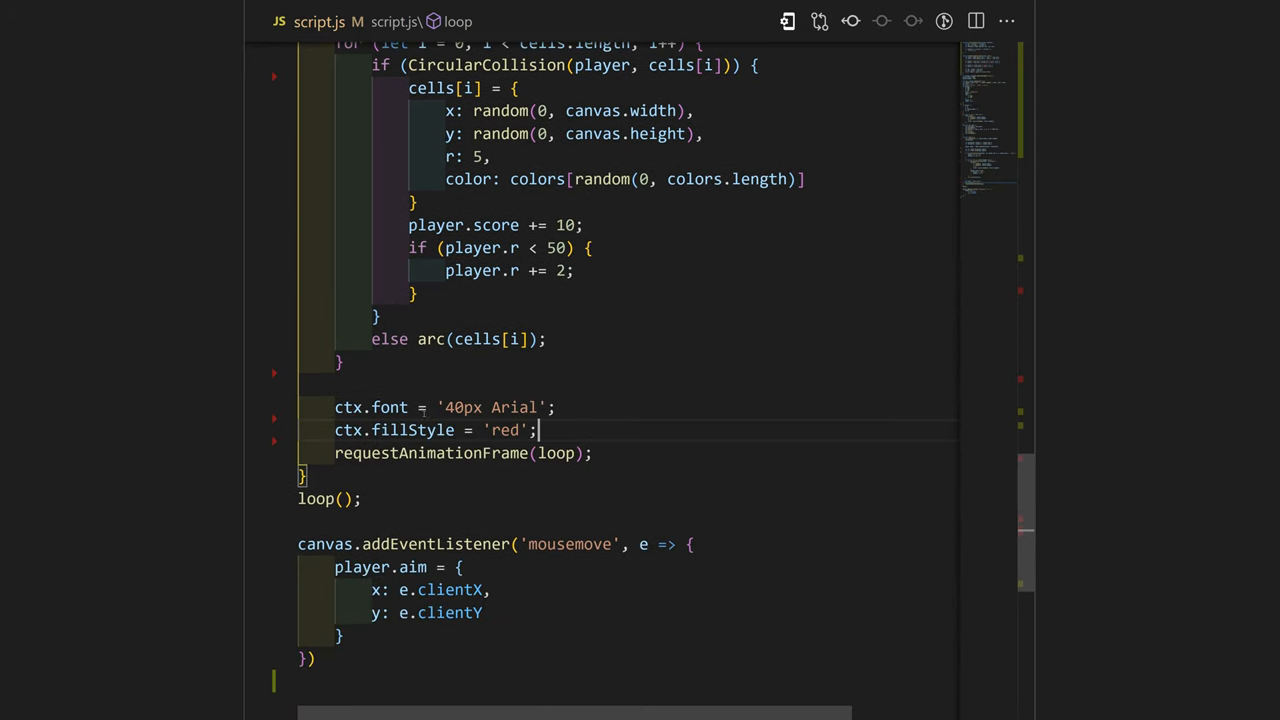
type("ctx.fillText(`Score: ${player.score}`, 20, 50);")
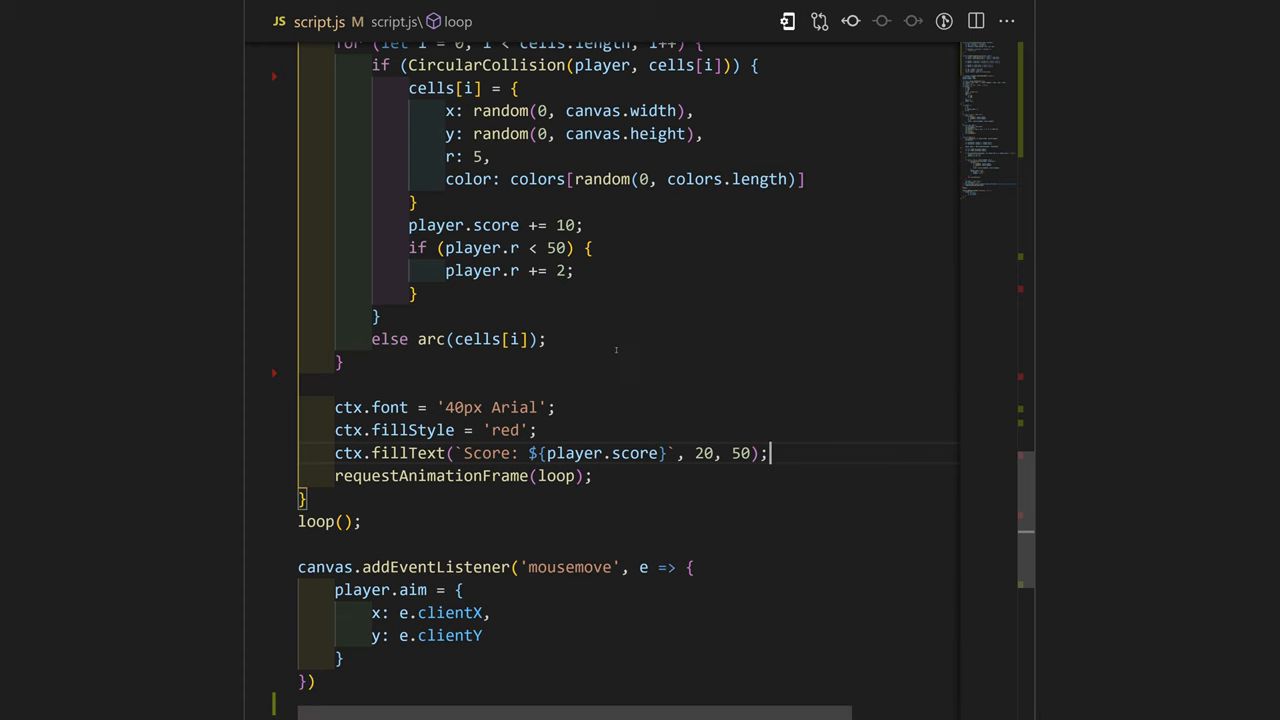
Step: Fill a purple rectangle at block.x, block.y with block.w and block.h
type("ctx.fillStyle = 'purple';")
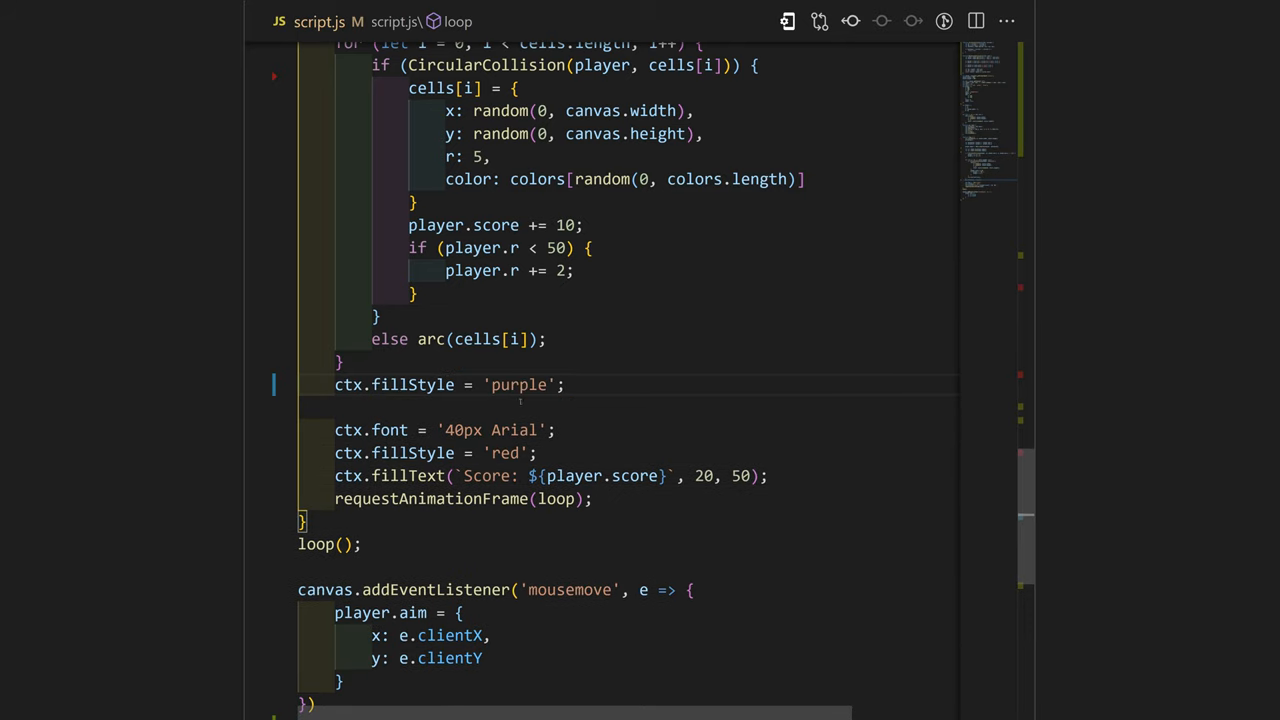
type("ctx.fillRect();")
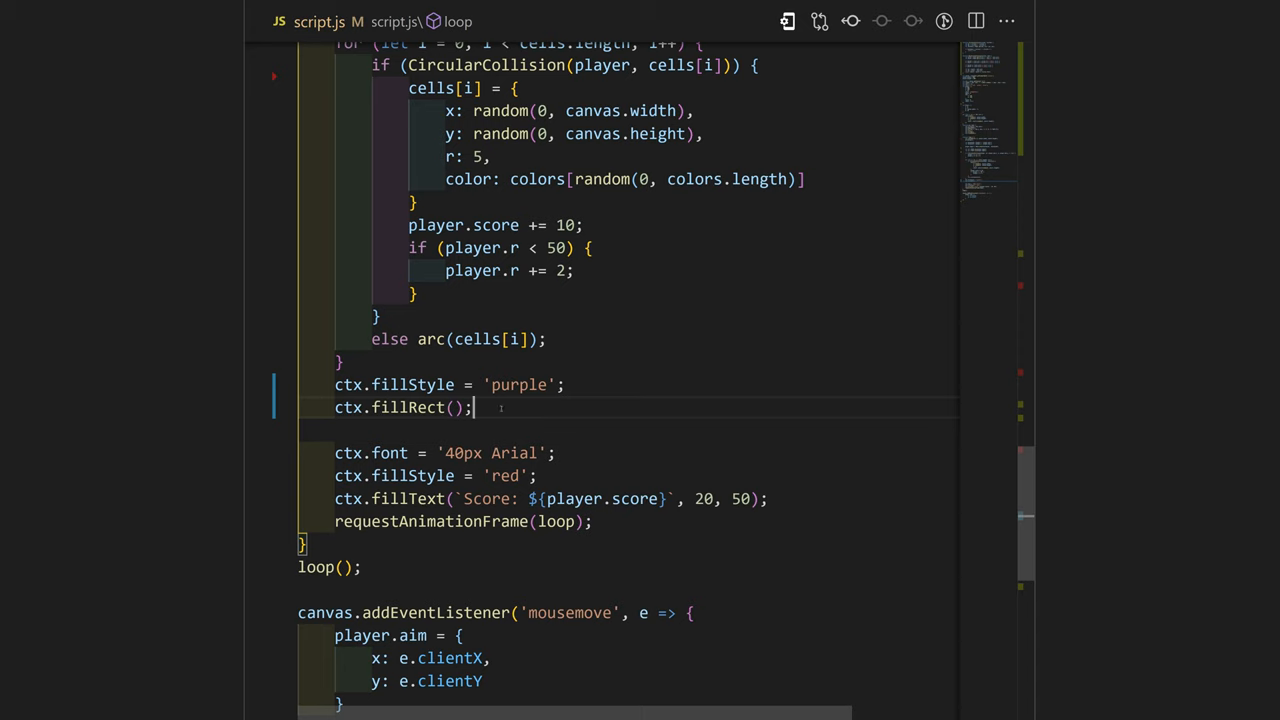
type("block.x, block.y, block.w, block.h")
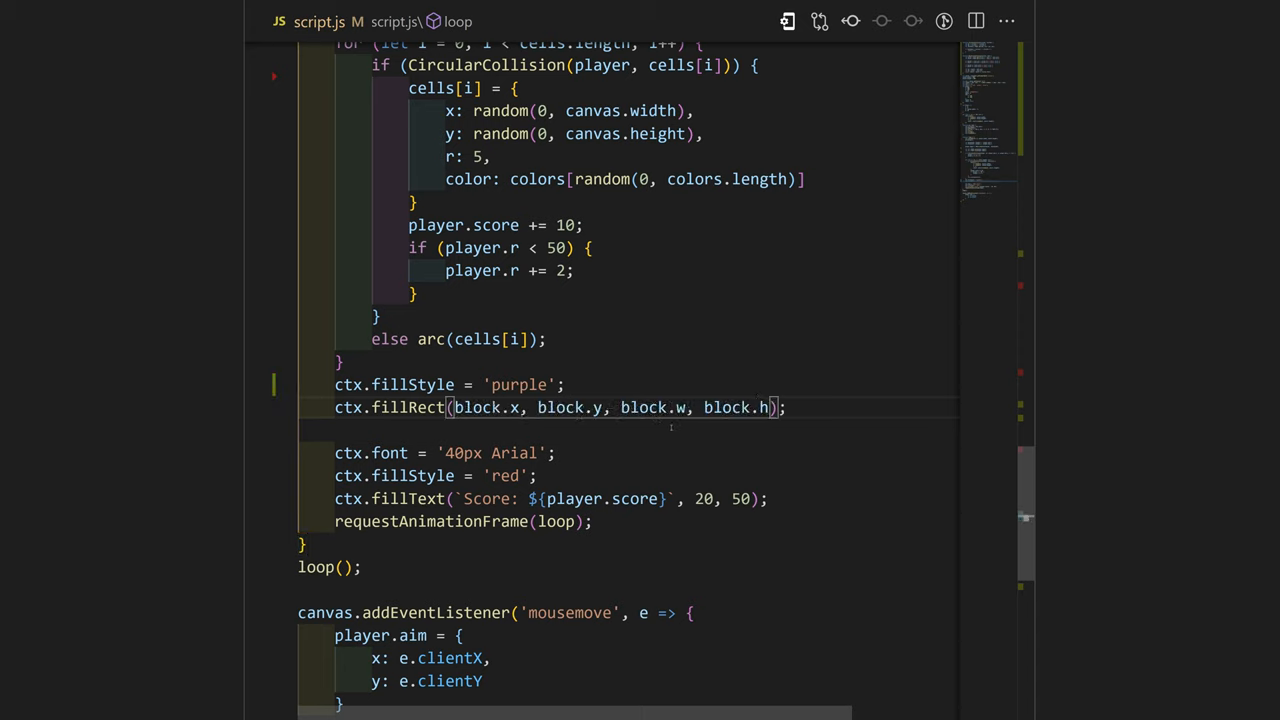
mouse_move(680, 408)
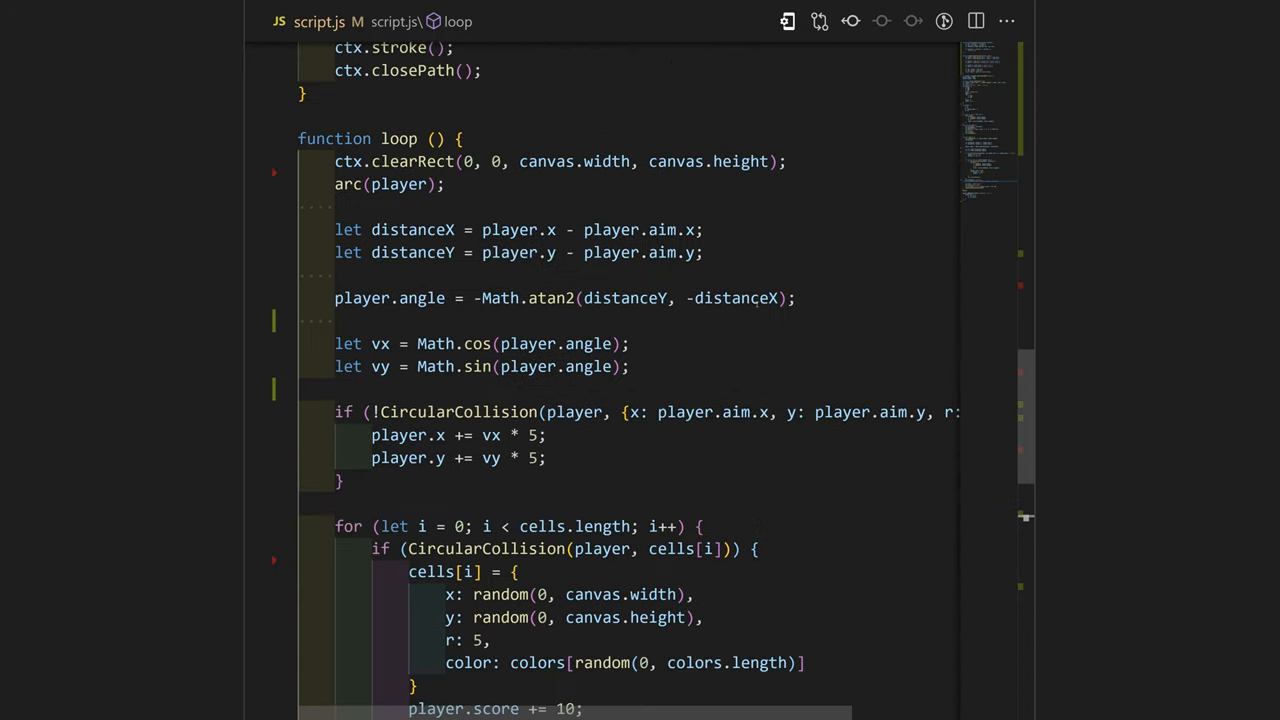
Step: Make the block fall by 7 each frame and detect when block.y passes canvas.height
scroll("up", 3)
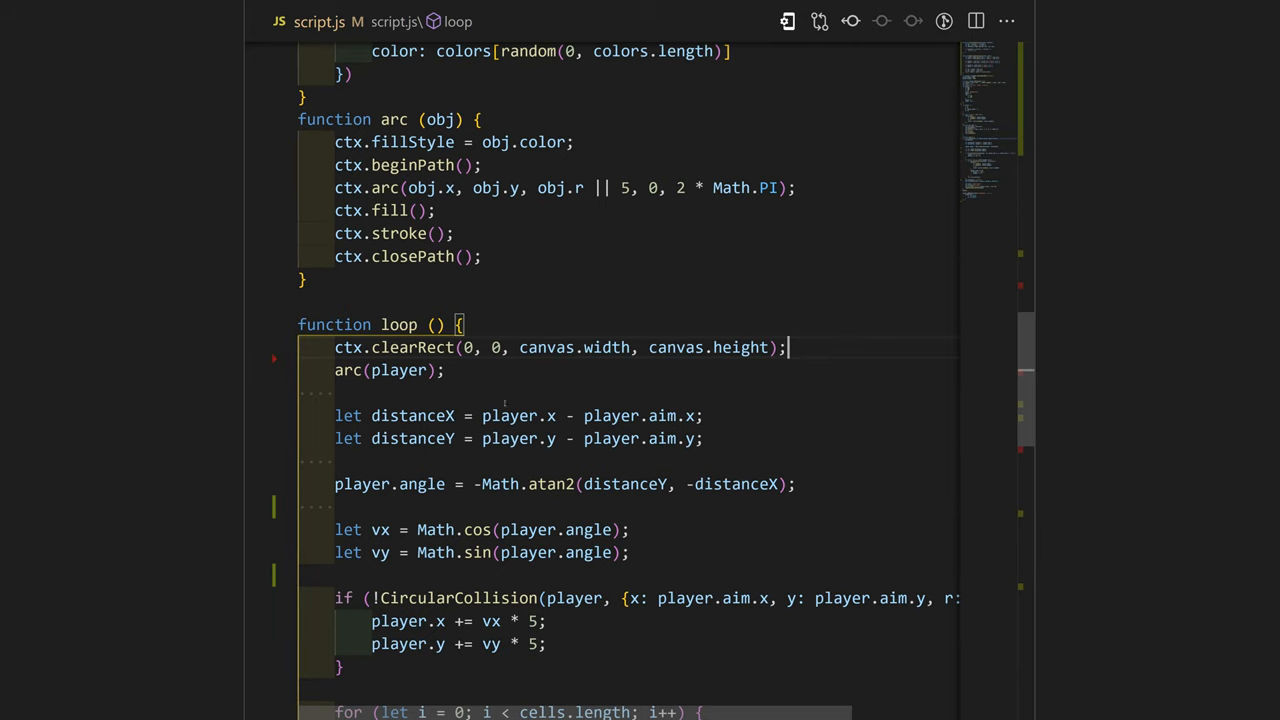
mouse_move(692, 456)
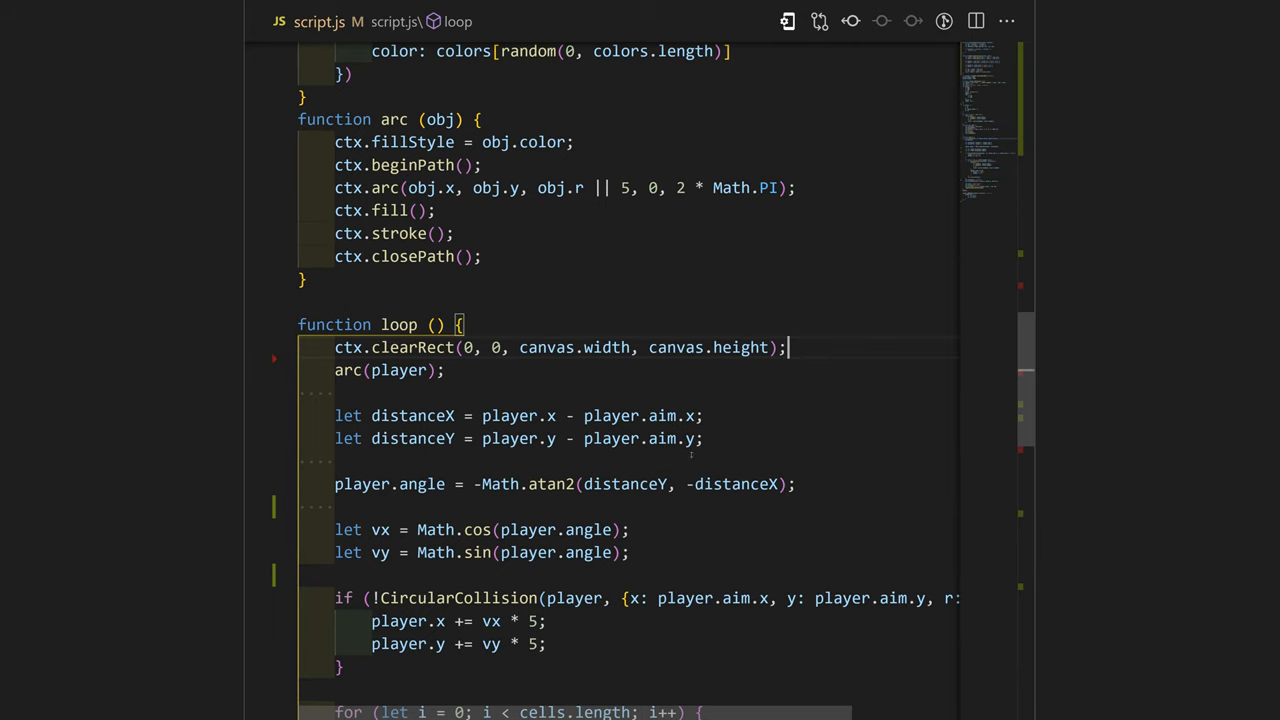
scroll("up", 3)
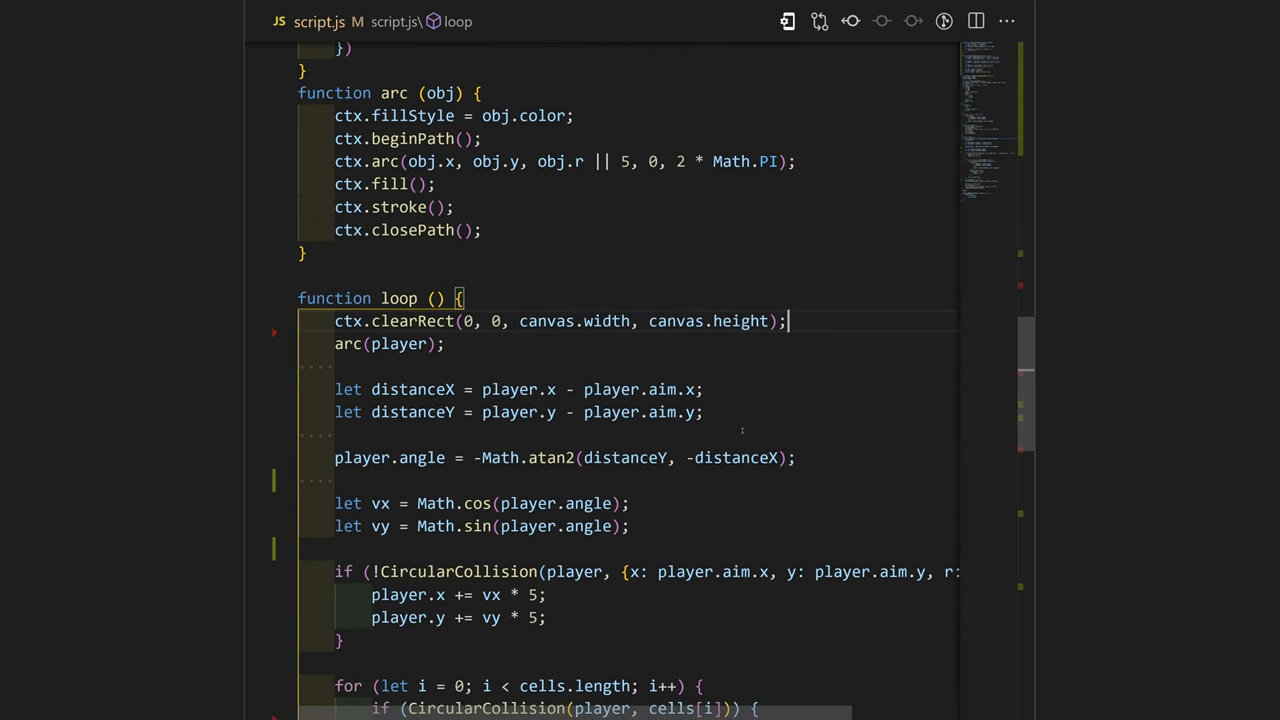
type("block.y += 7;")
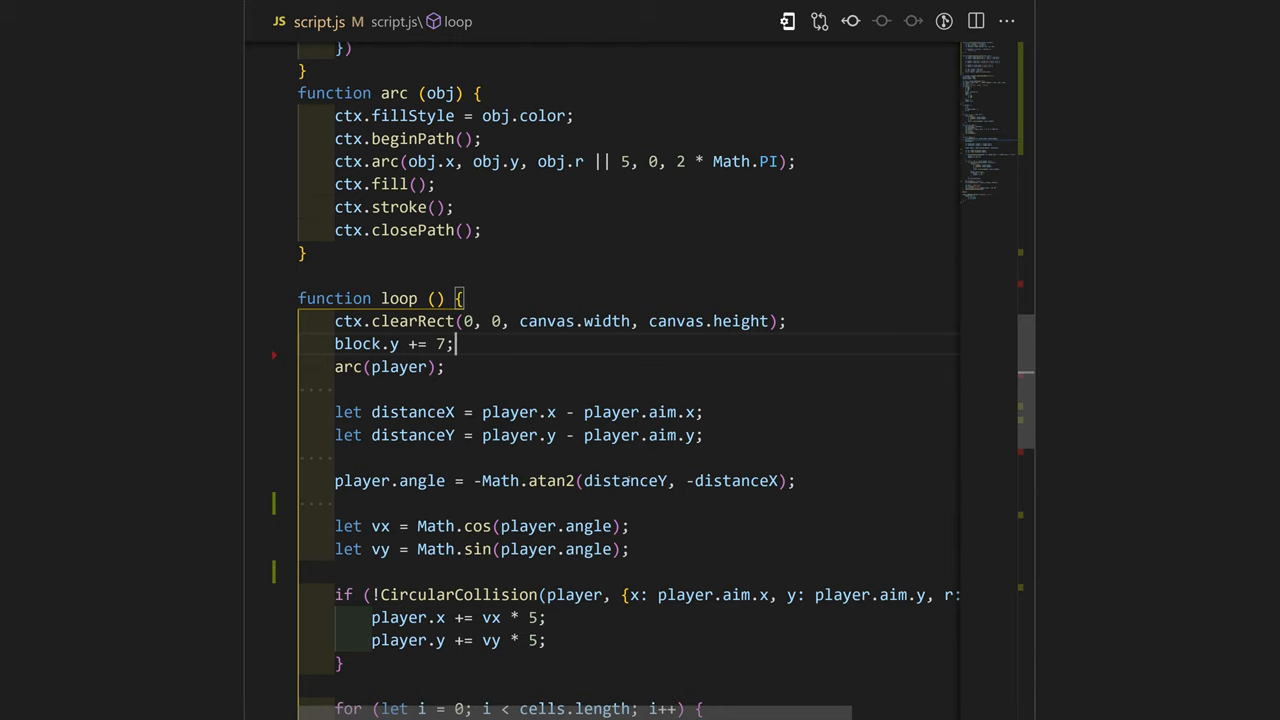
type("if (block.y > canvas.height) {")
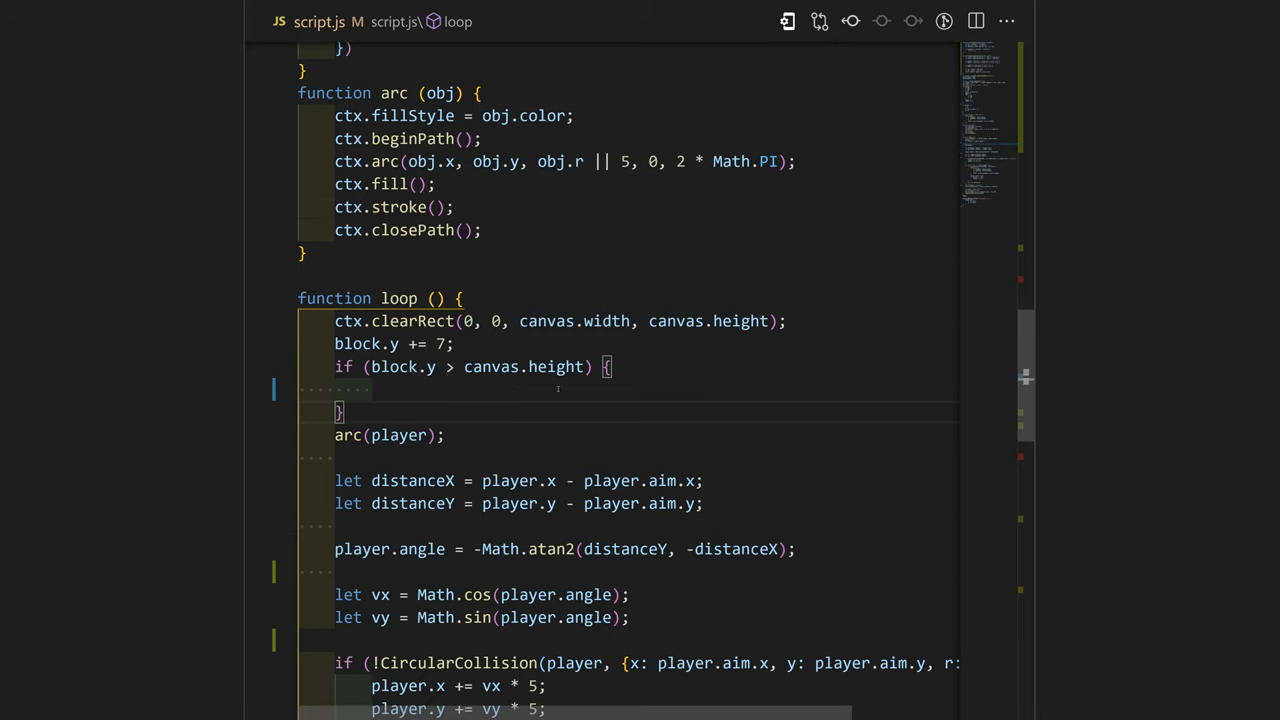
Step: Respawn the block at y = -100 in one of [0, width/3, width*2/3], then return from the game
type("block.x = [0, canvas.width/3, canvas.width*2/3]")
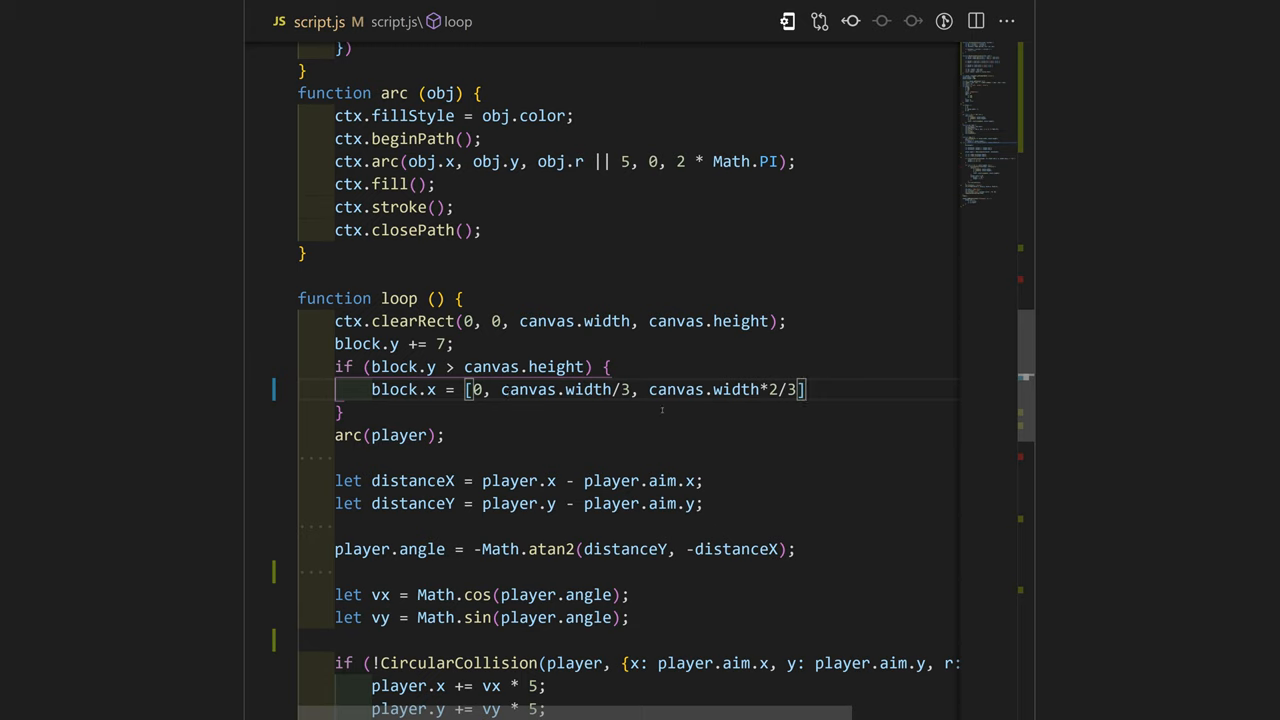
mouse_move(836, 452)
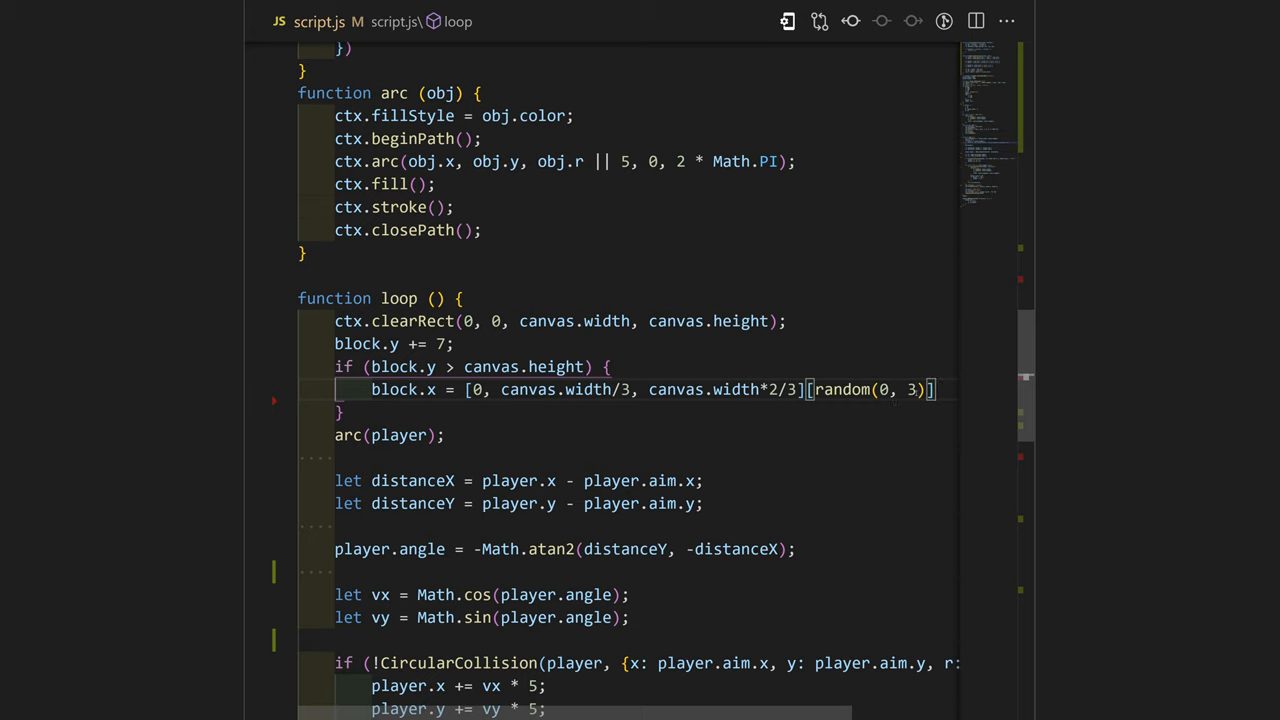
mouse_move(900, 436)
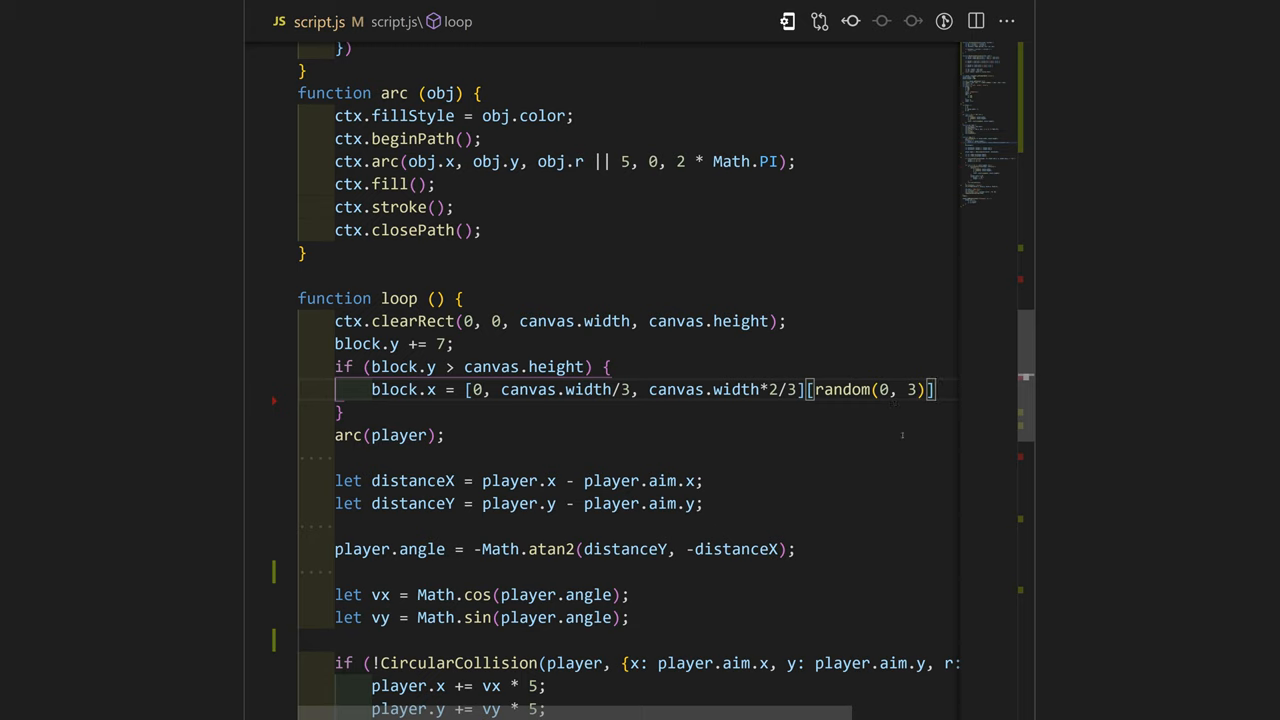
type("block.y = -100;")
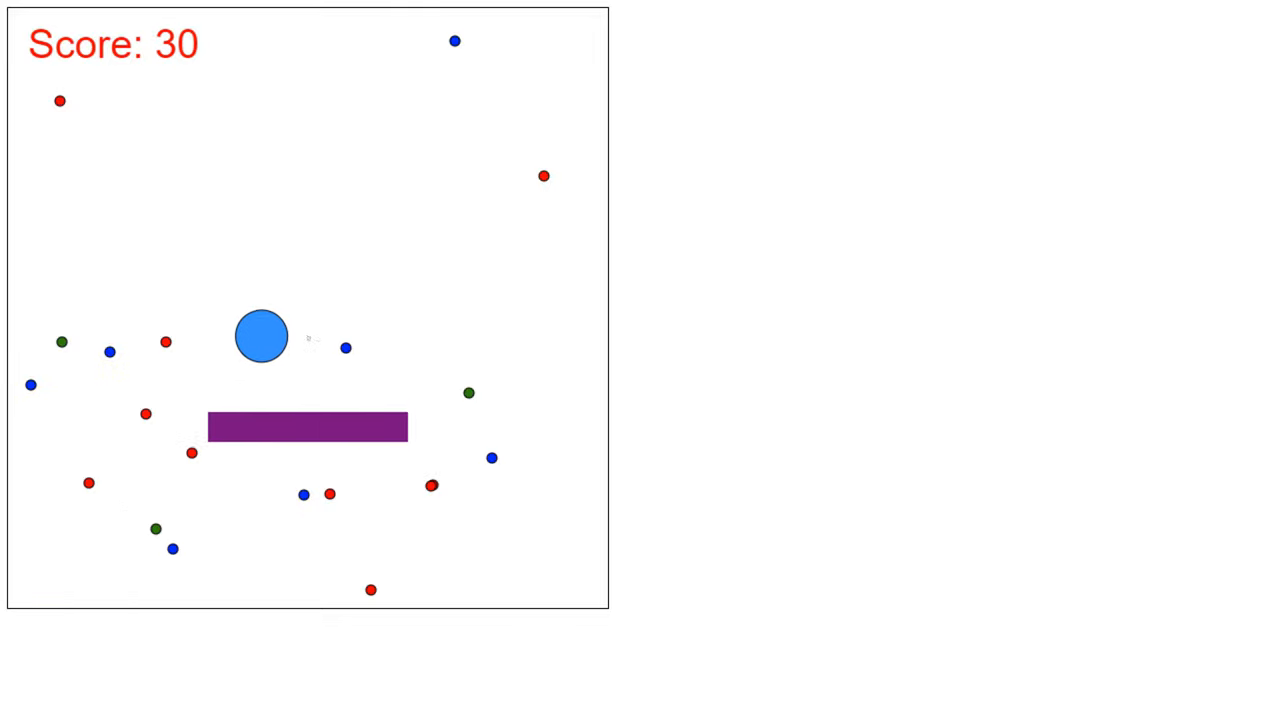
key("alt+tab")
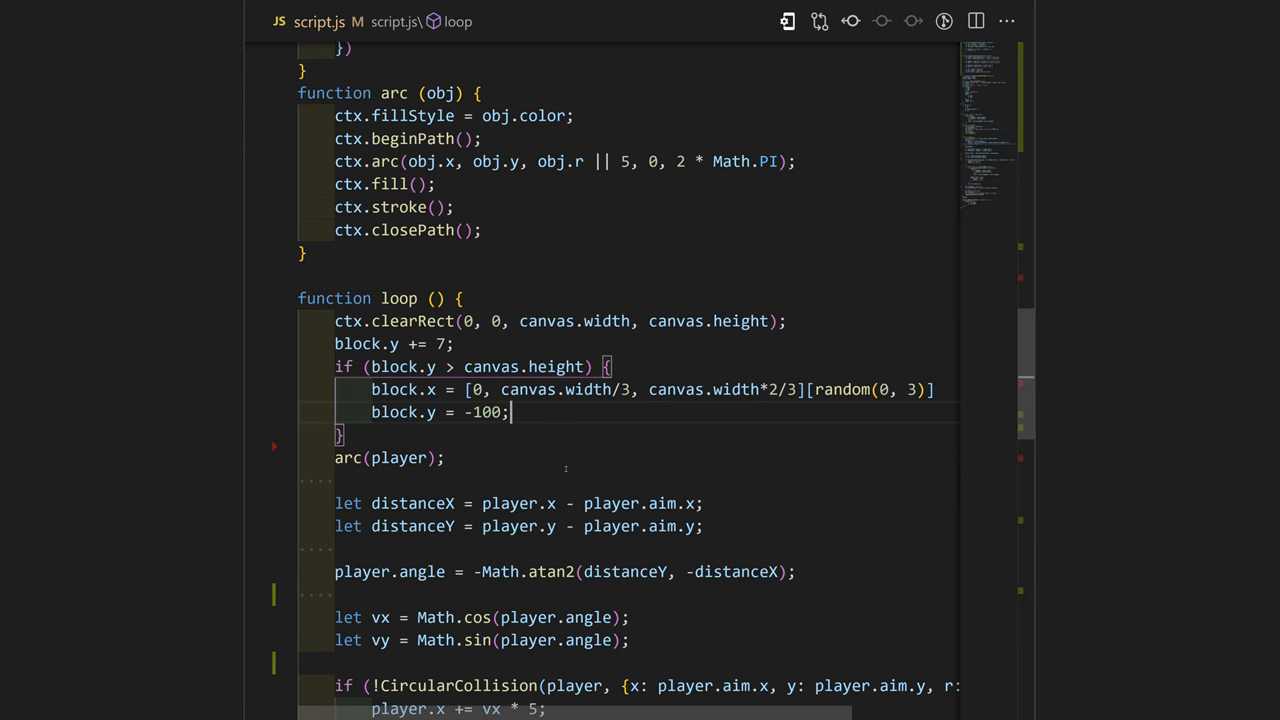
Step: Add the RectCircleCollision(player, block) hit check that subtracts 100 score and 10 radius, clamped at 0 and 10
scroll("up", 3)
type("if (!player.isHit) {")
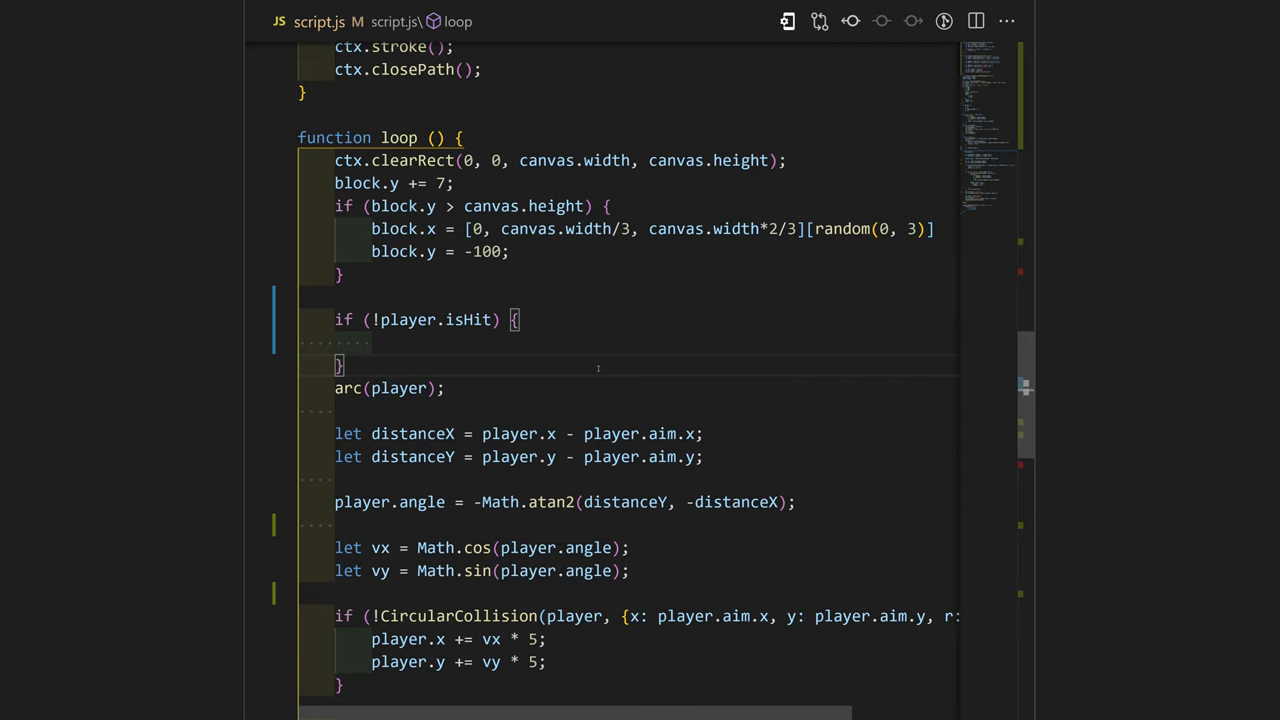
mouse_move(470, 320)
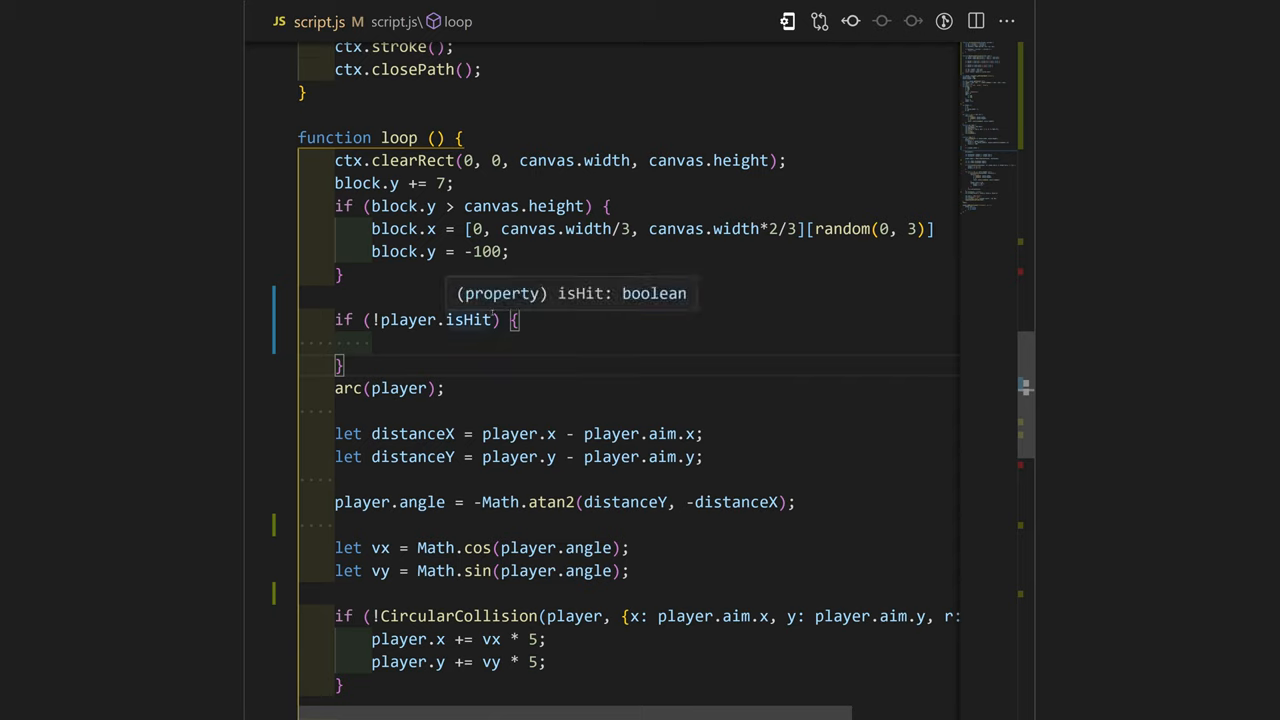
type("&& RectCircleCollision(player, block))")
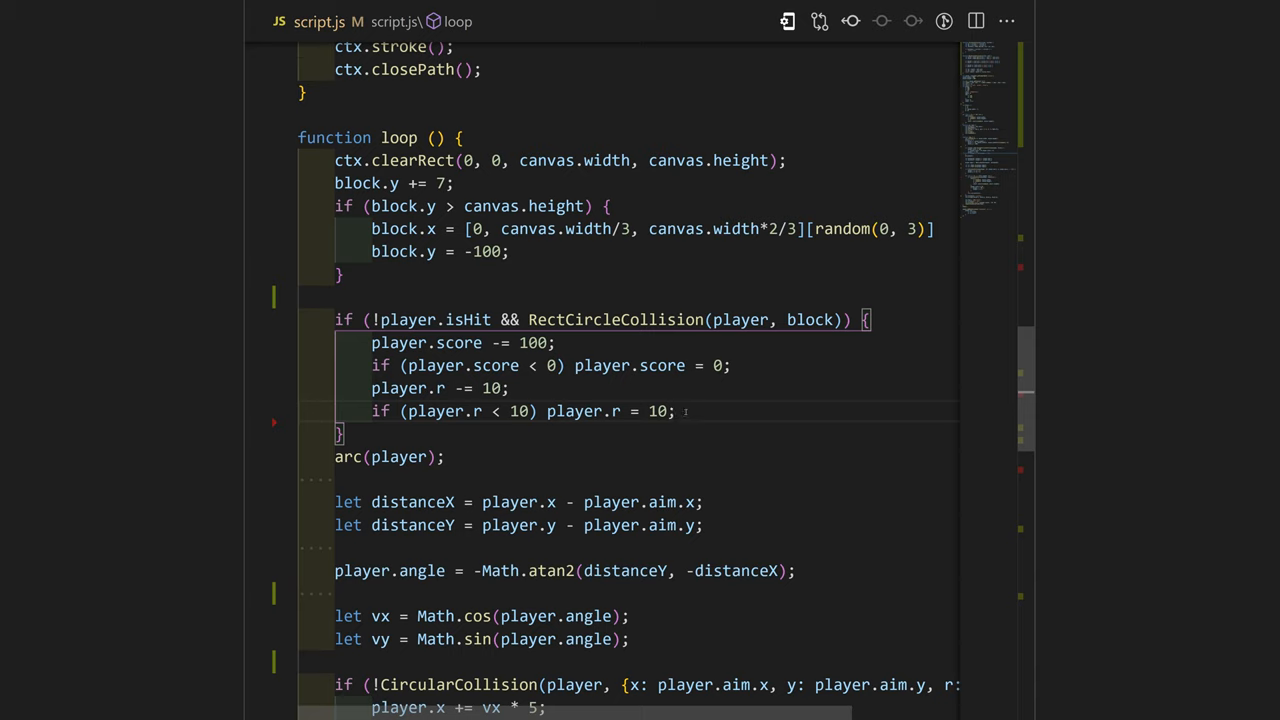
left_click(678, 412)
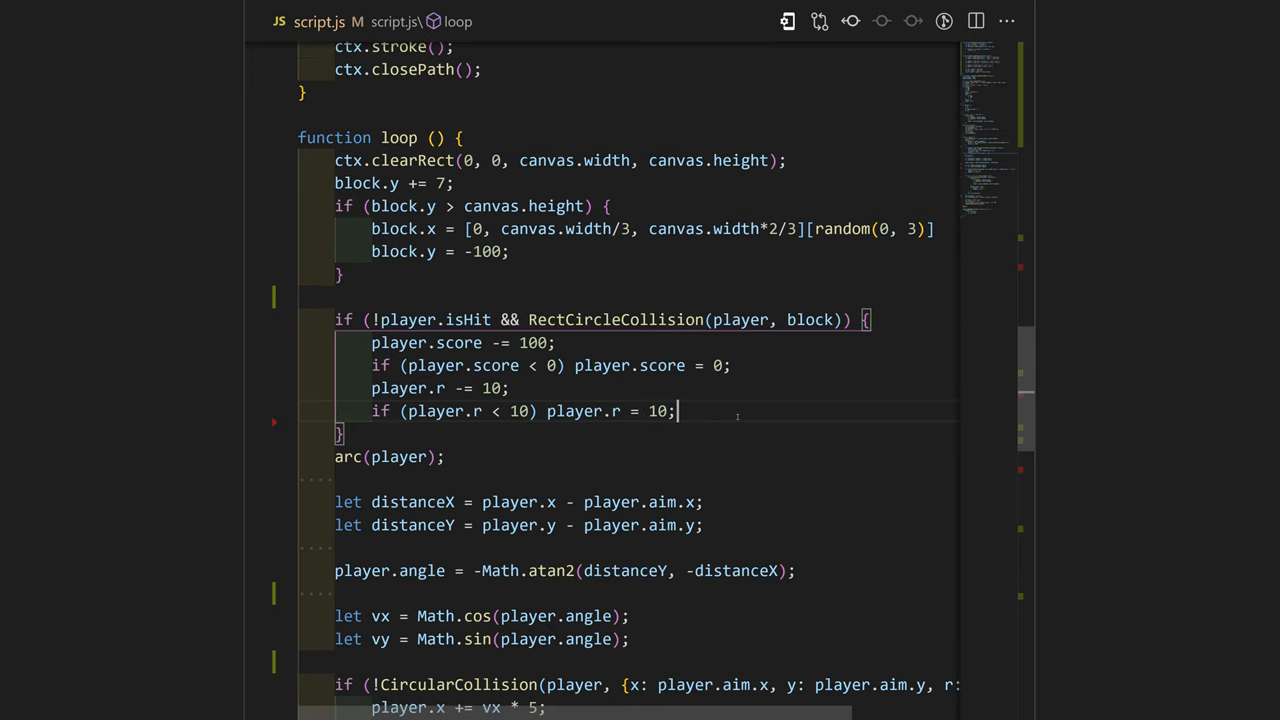